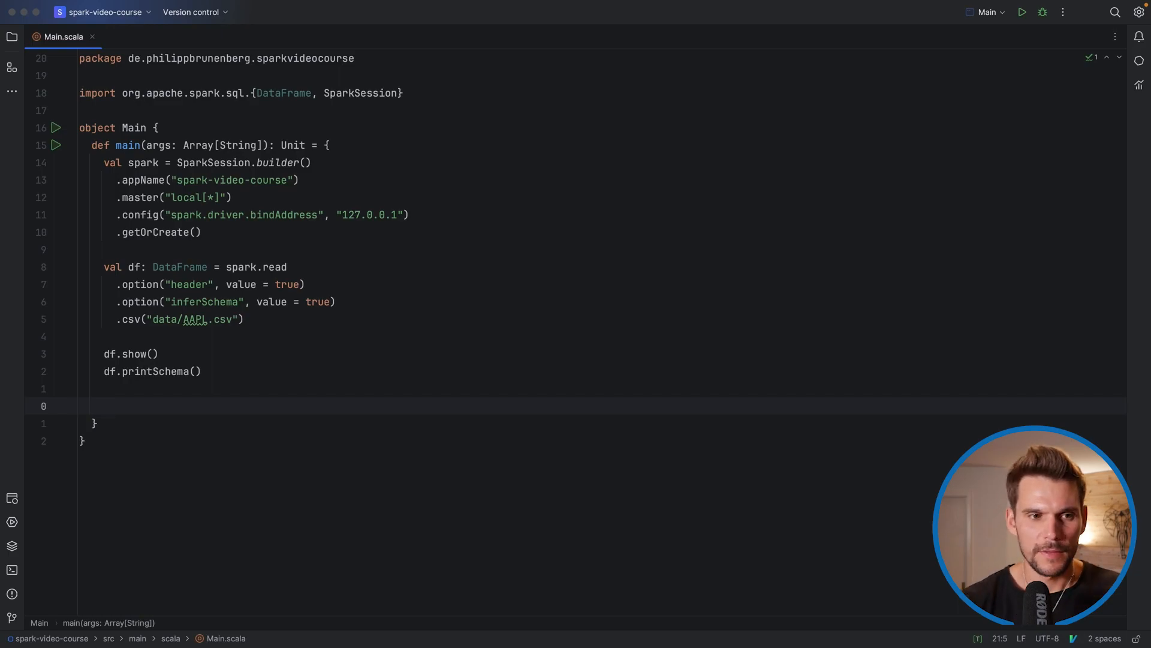
Write df.select("Date", "Open", "Close").show() below df.printSchema() in main.
text(df)
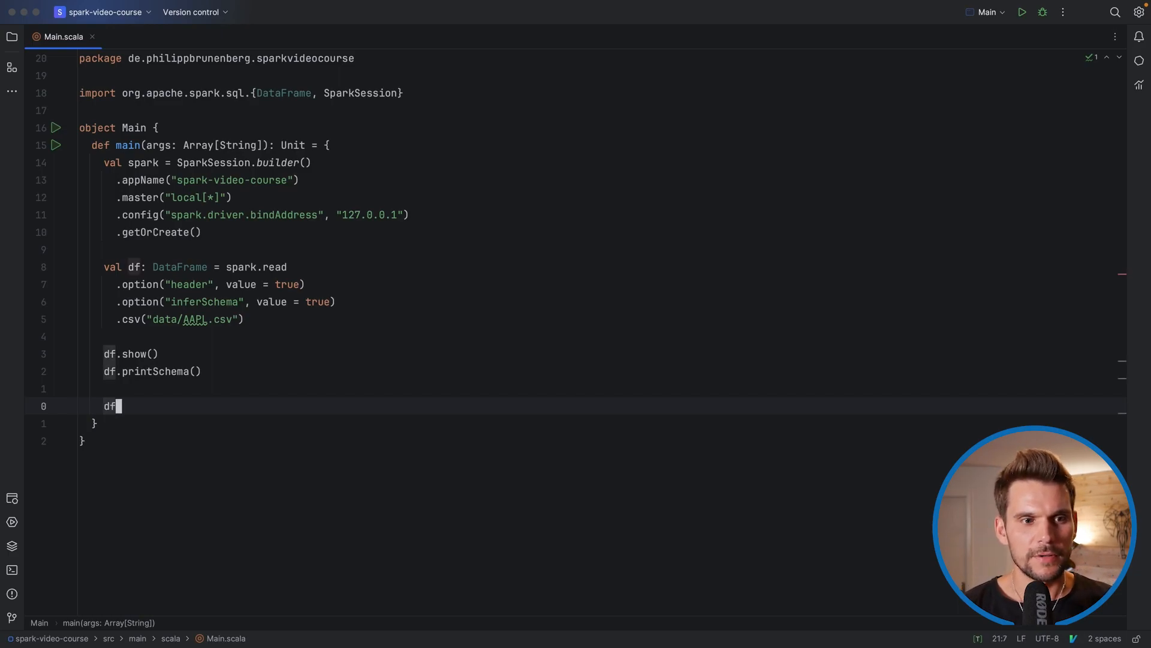
text(.select())
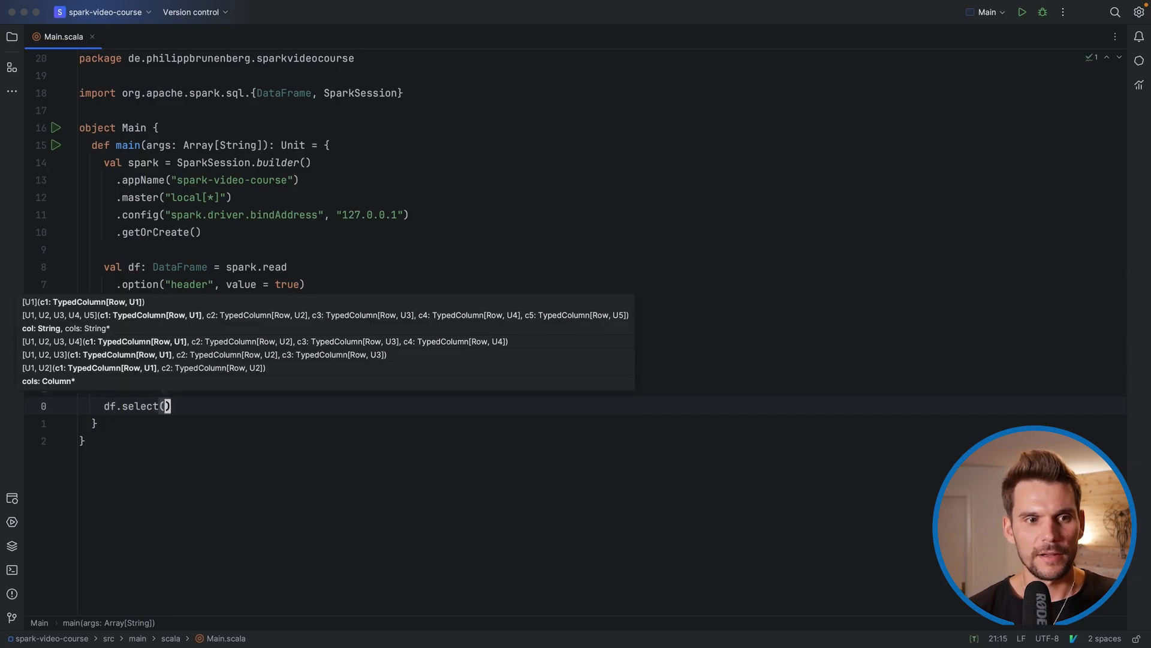
text(")
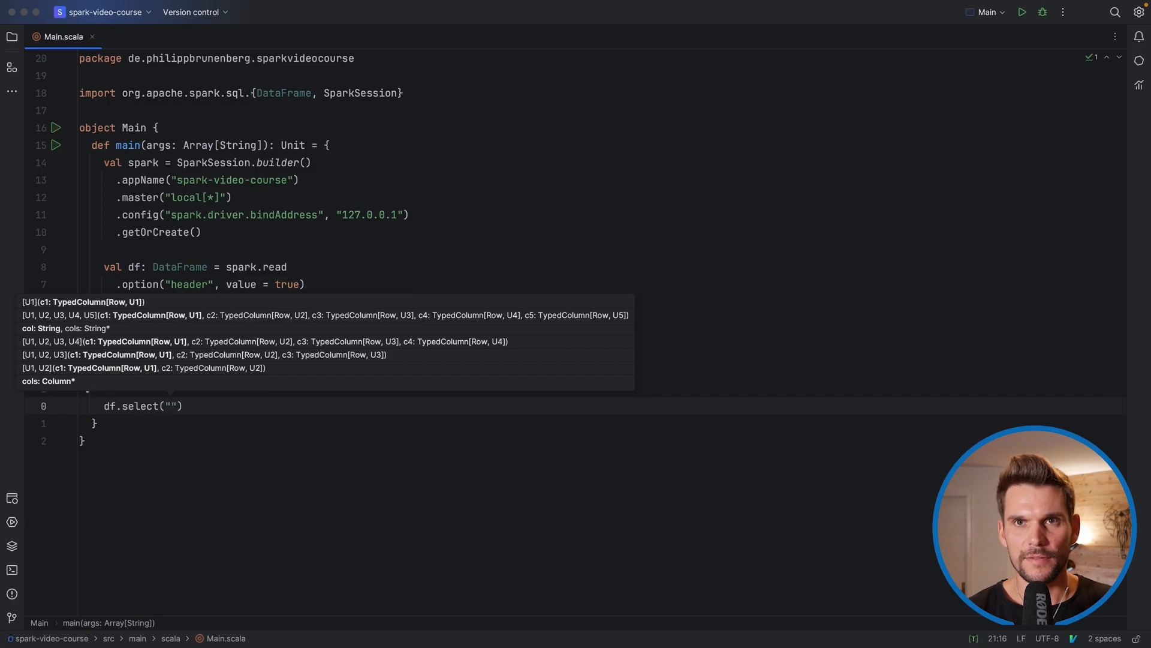
text("Date",)
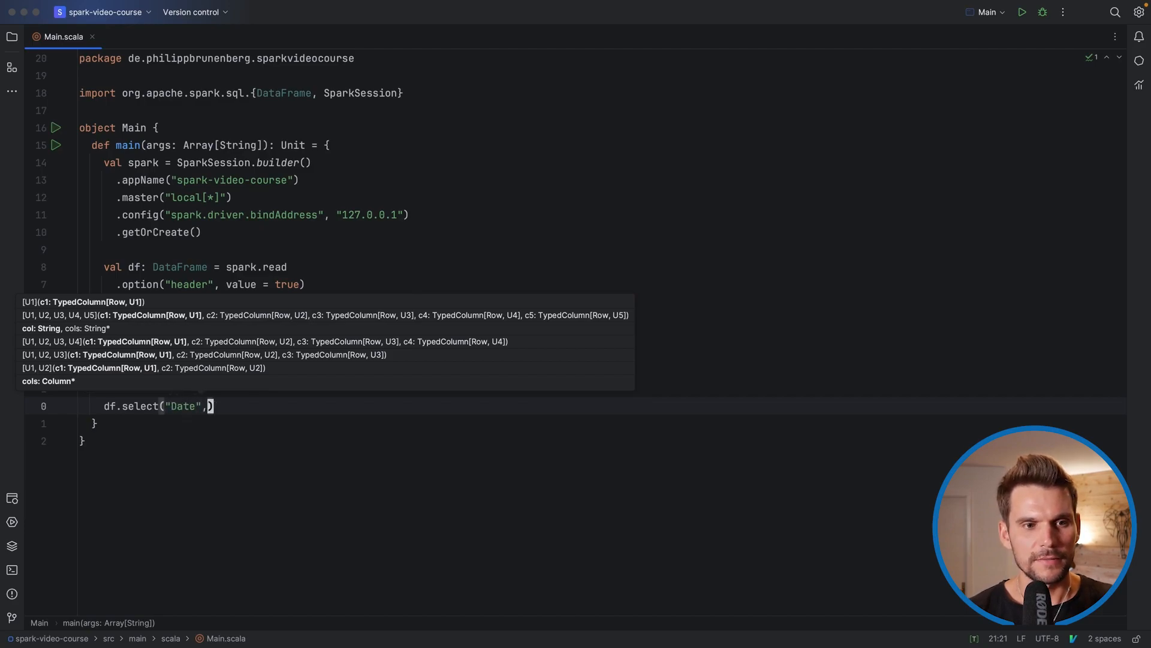
text("Open")
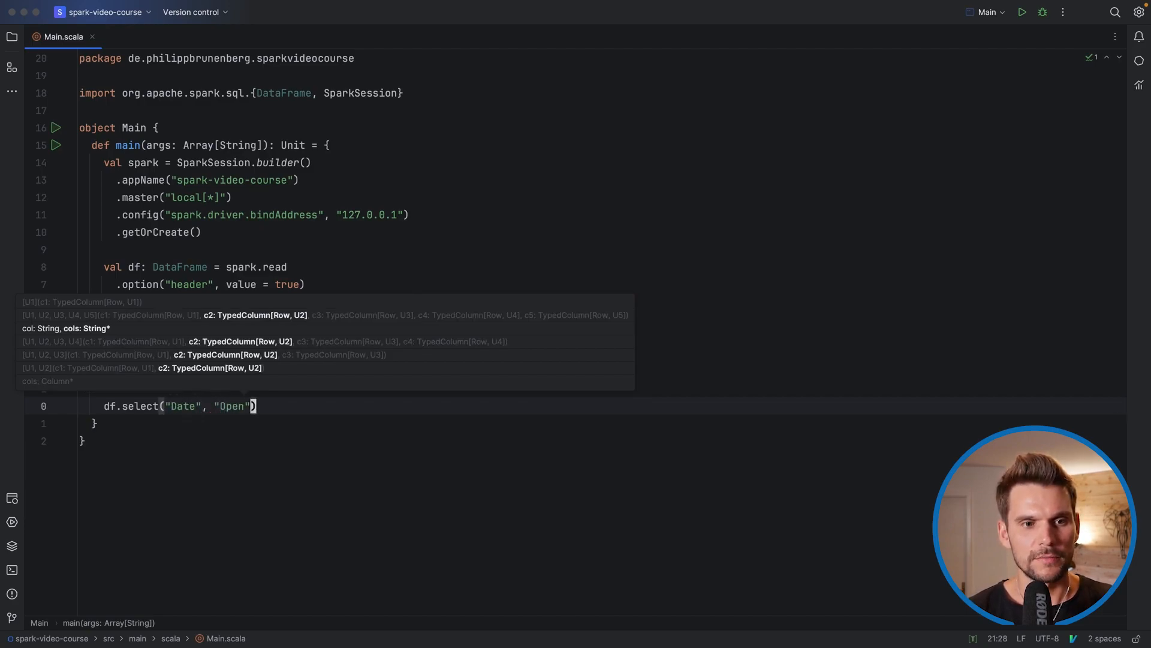
text(, "Close")
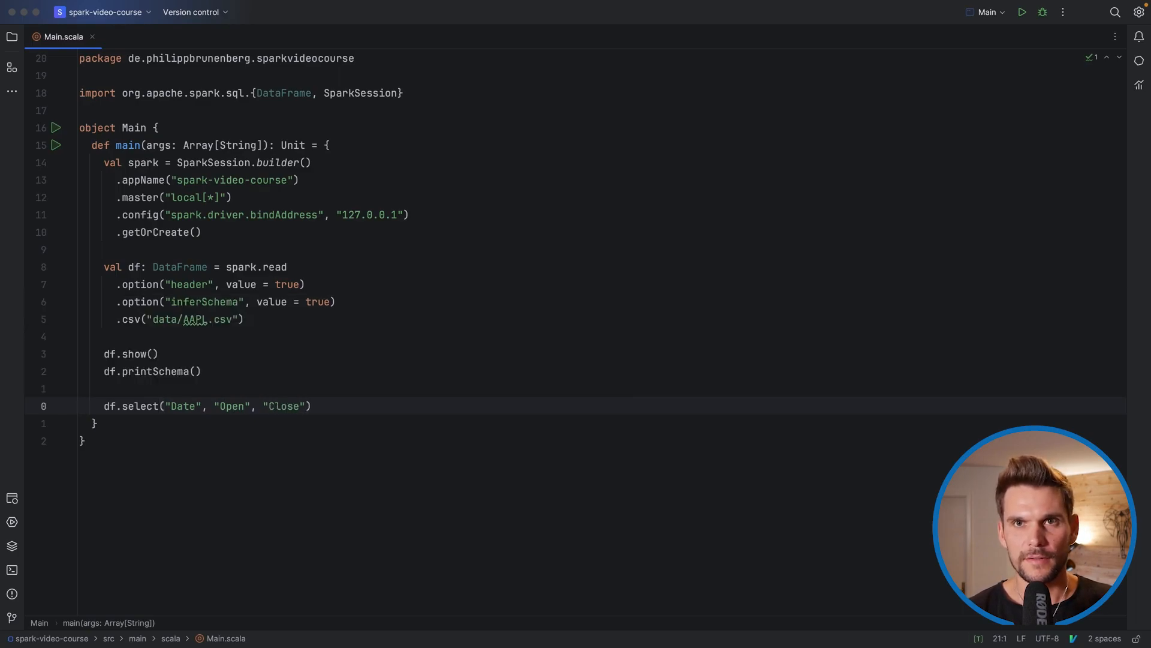
click(310, 406)
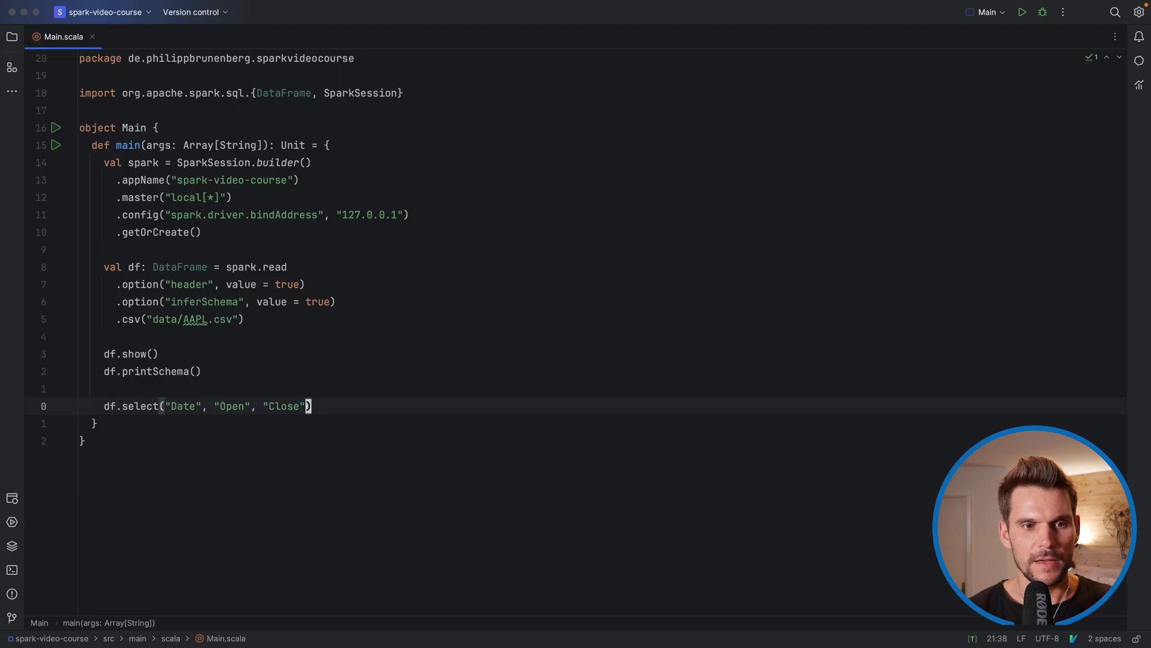
text(.show)
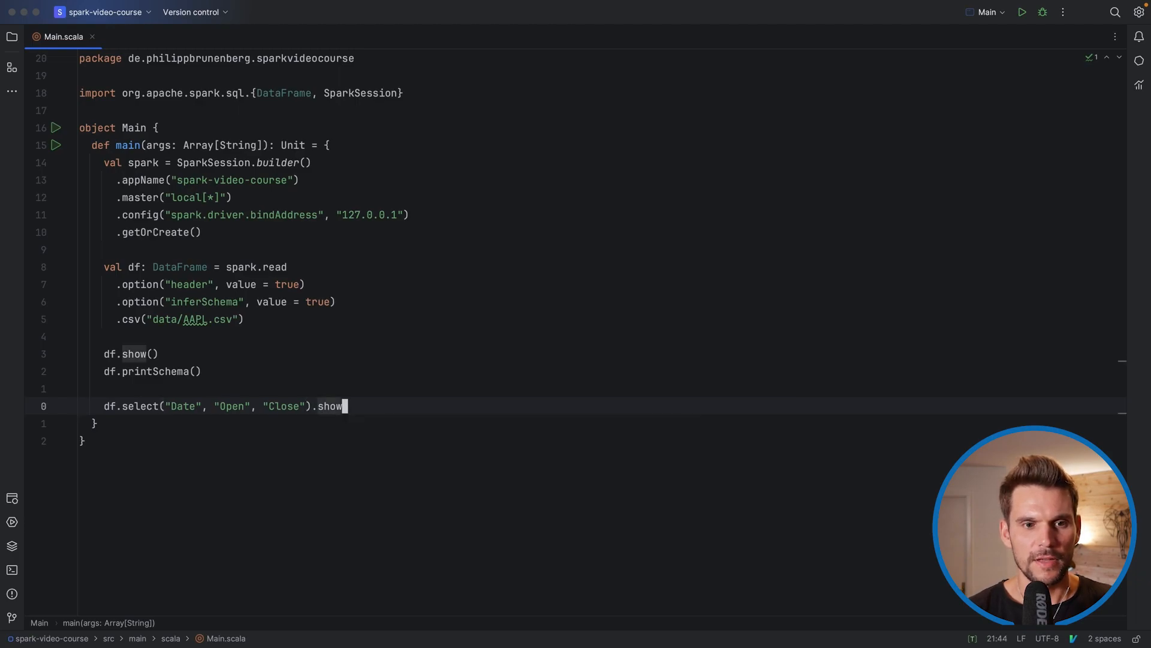
text(())
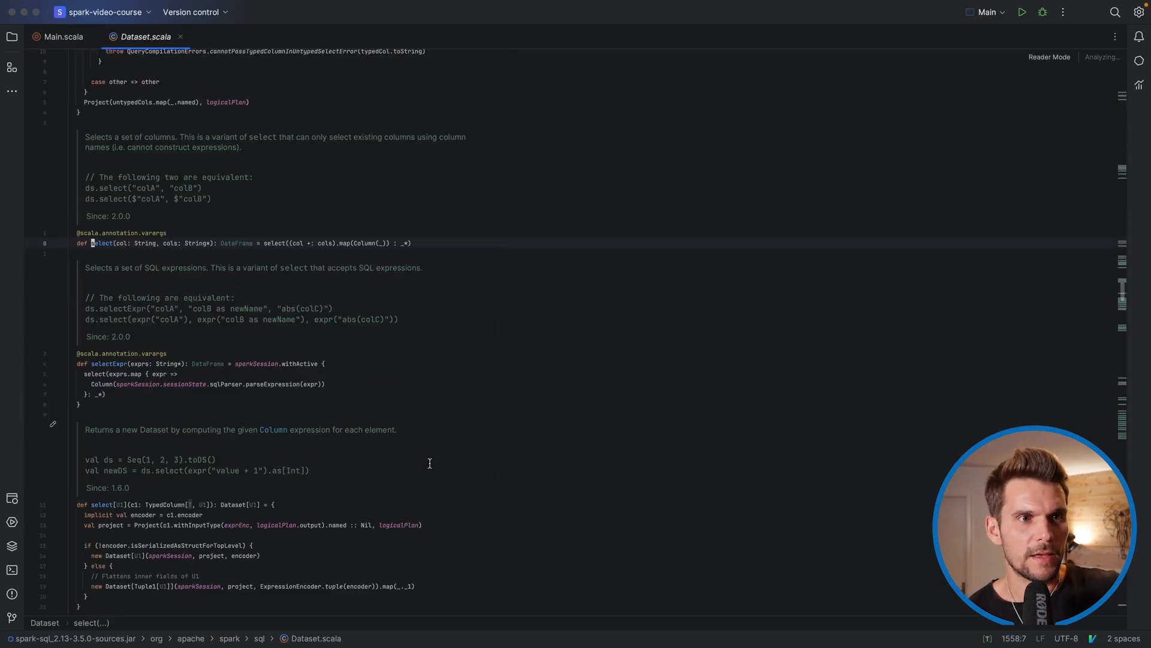
mouse_move(145, 36)
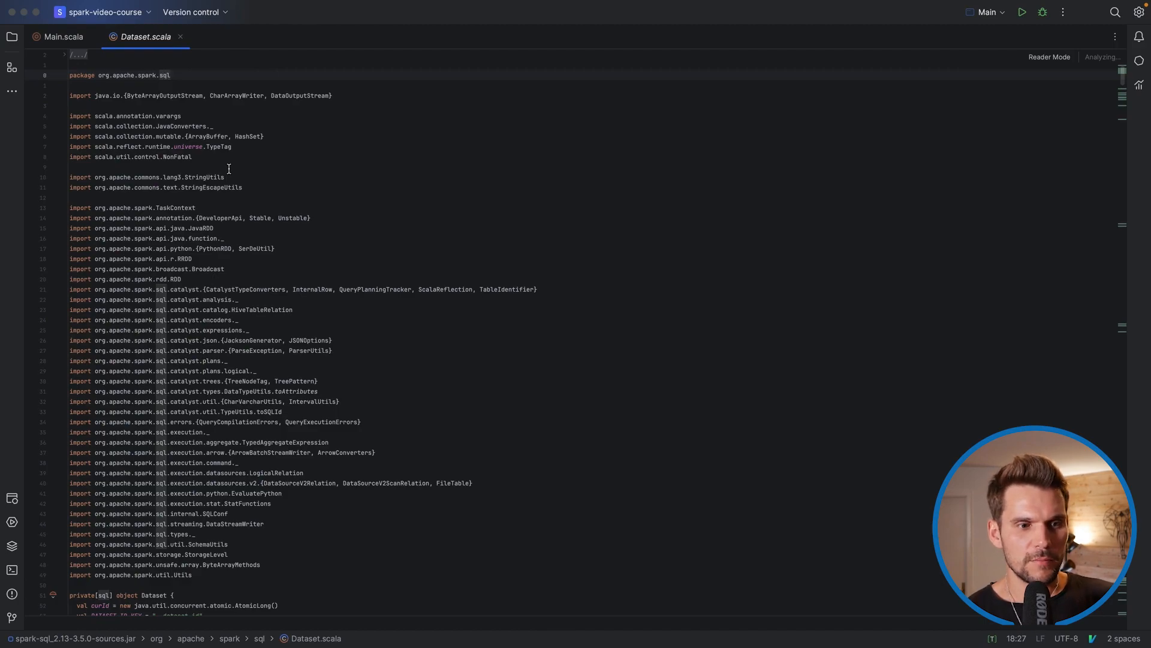
Scroll through Dataset's select overloads and highlight col in select(col: String, cols: String*).
scroll(down, 3)
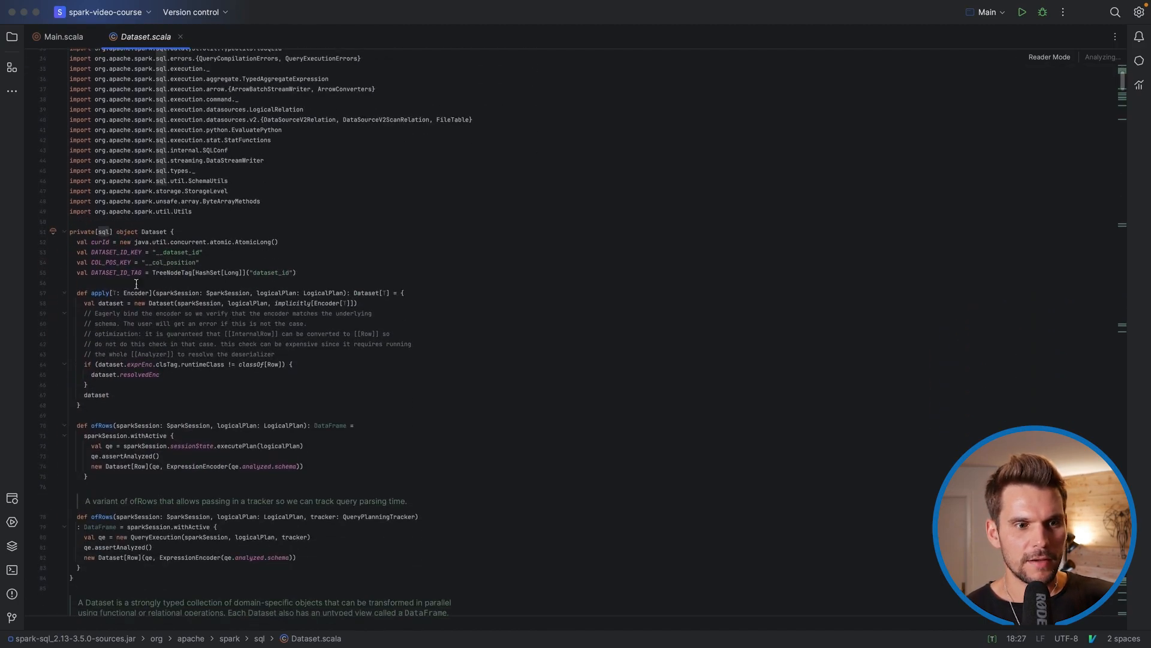
scroll(down, 3)
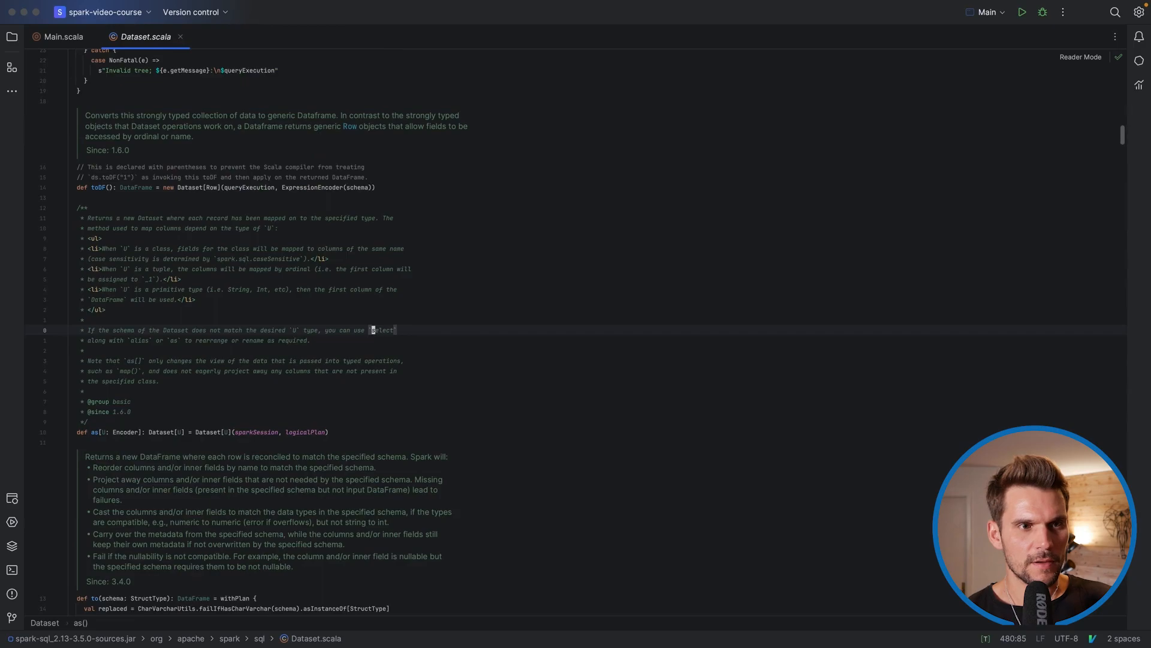
scroll(down, 3)
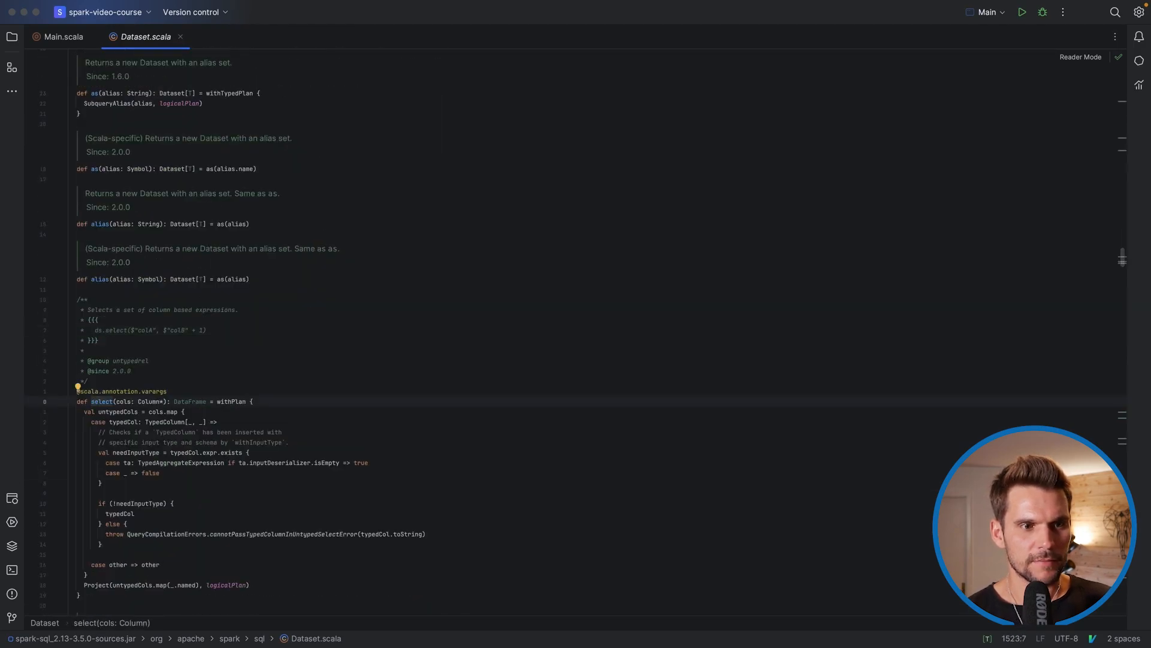
scroll(down, 3)
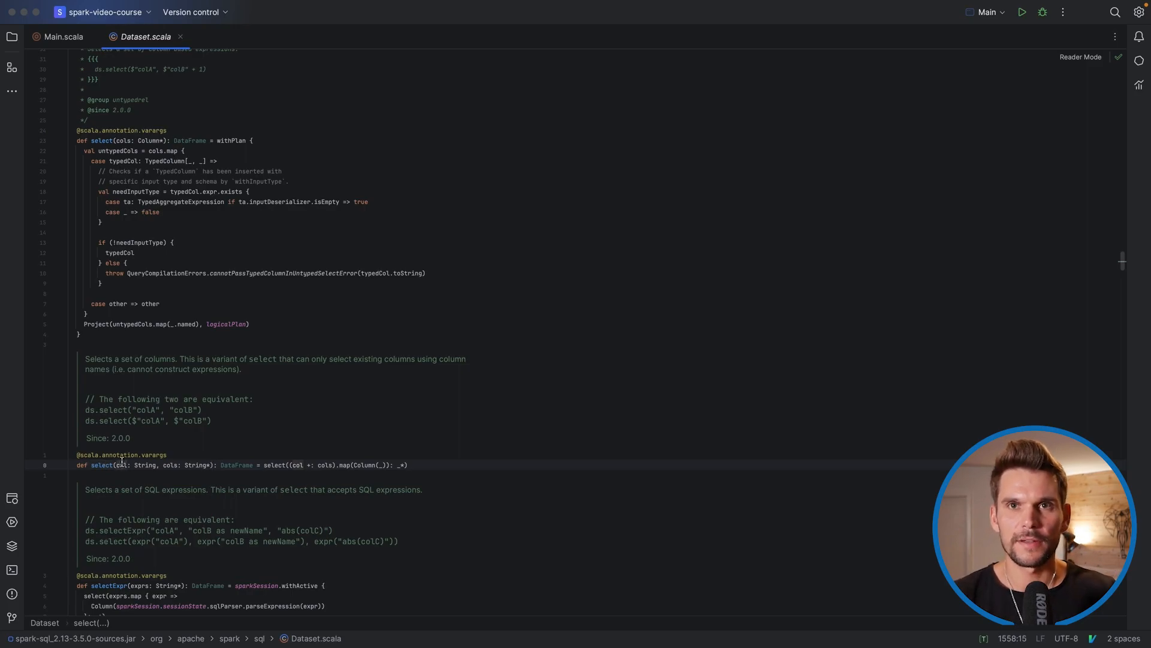
double_click(144, 464)
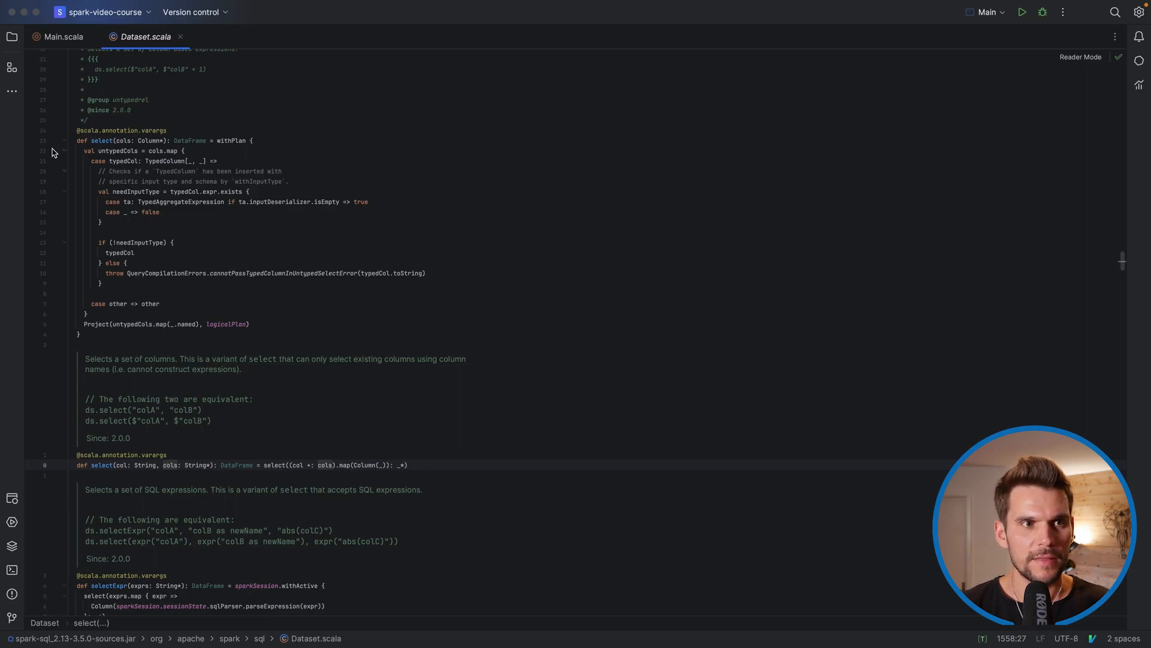
View the select(cols: Column*) definition, then return to Main.scala for a new line.
click(64, 37)
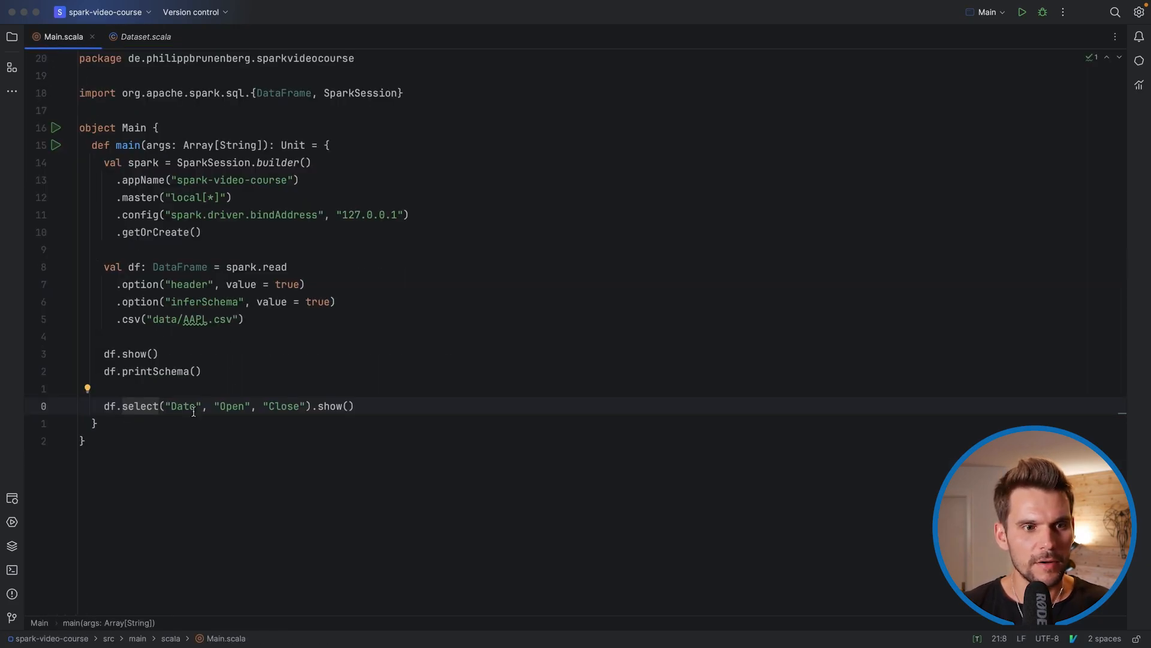
double_click(181, 406)
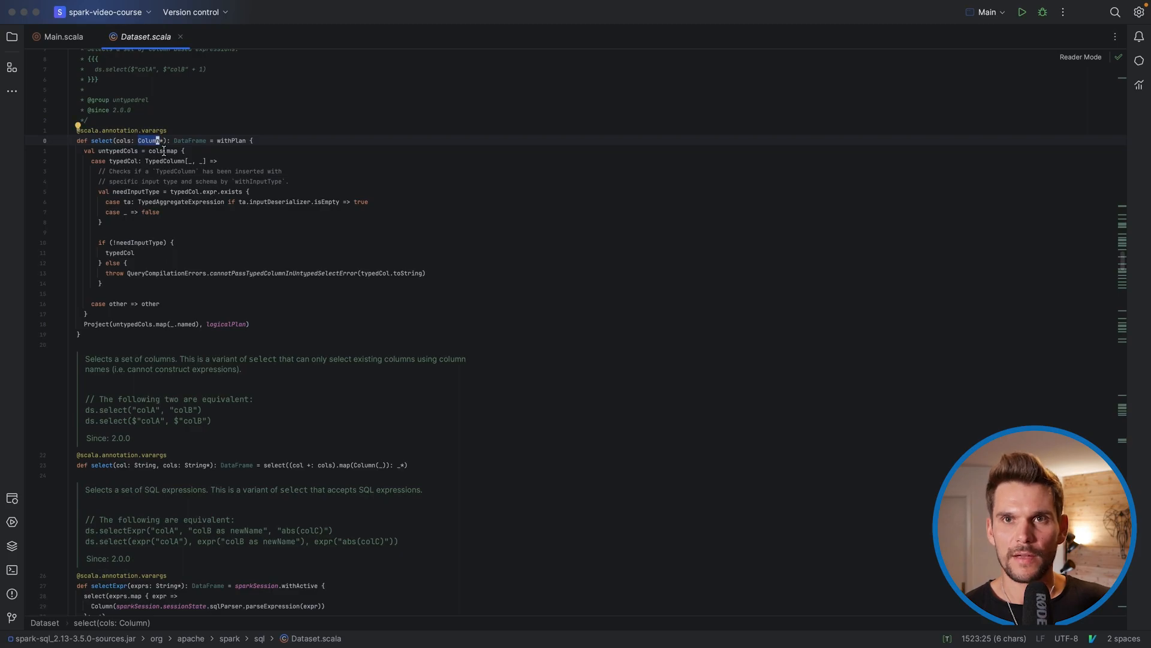
click(65, 37)
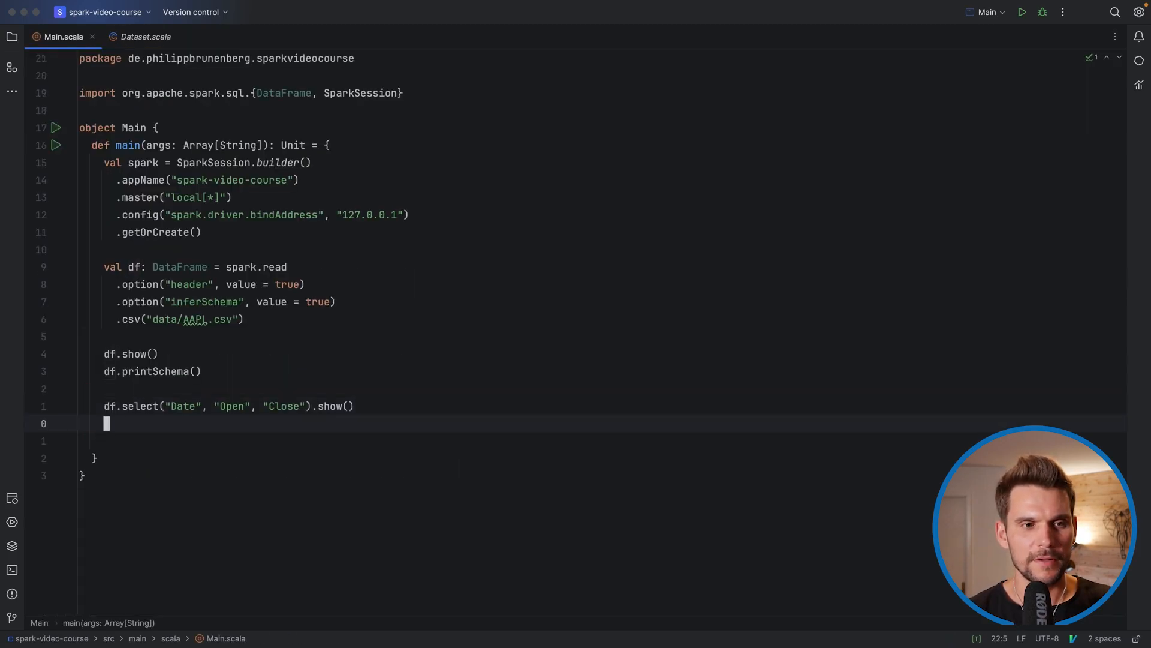
Define val column = df("Date") and start a new line below it.
text(df)
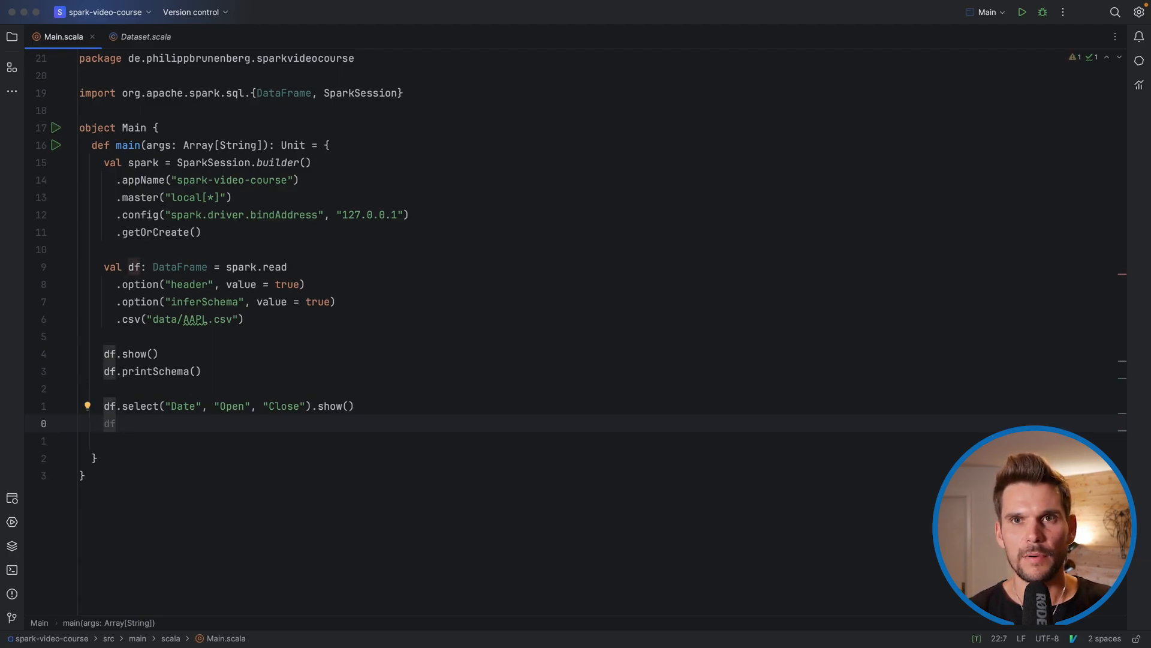
text(())
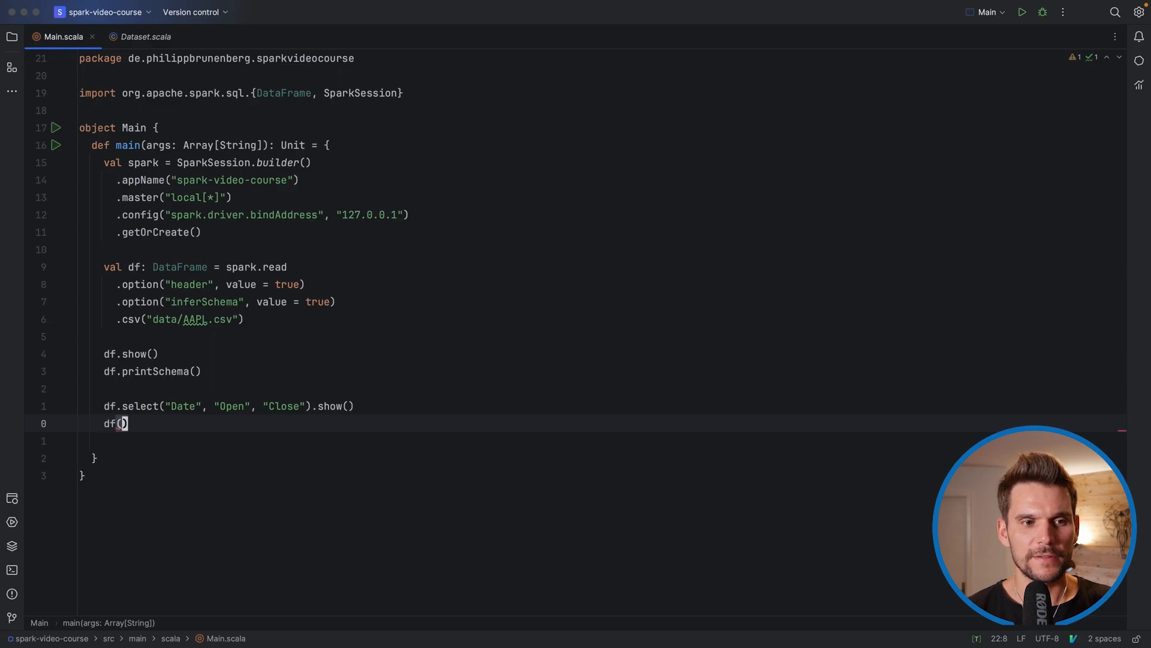
text("Date")
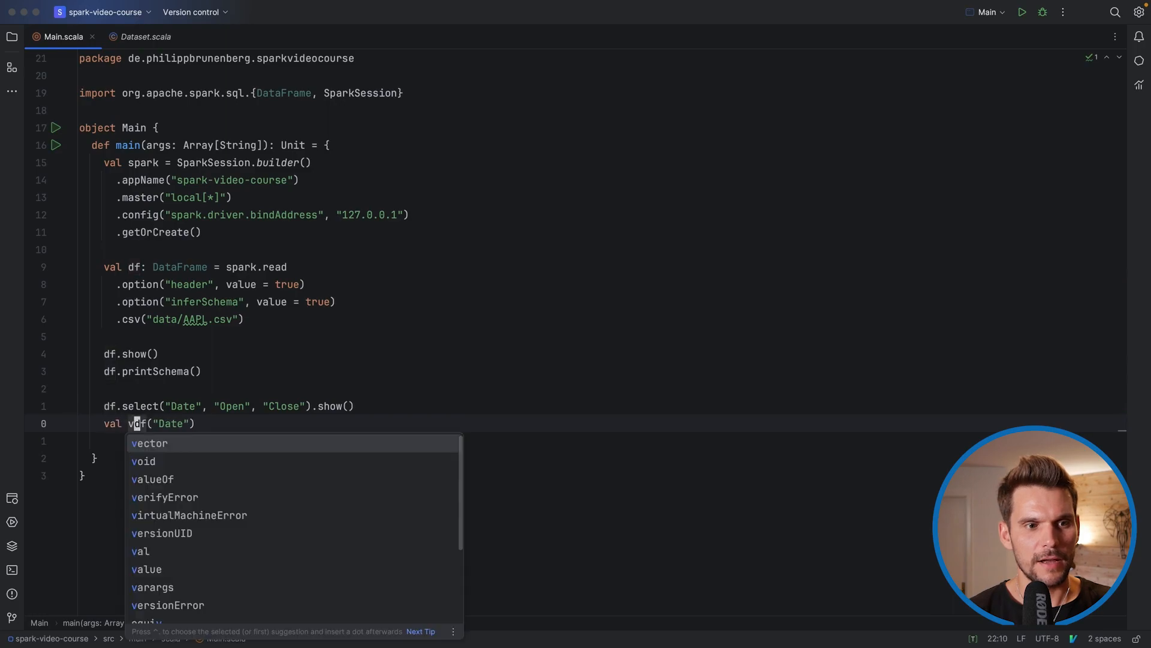
text(column =)
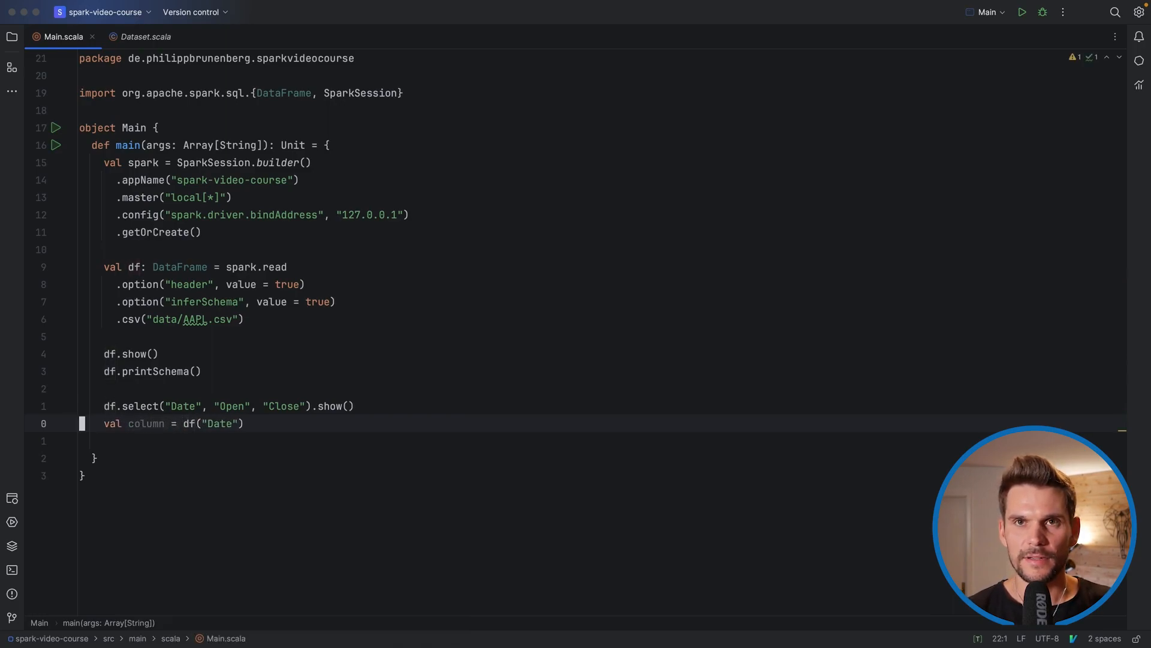
double_click(145, 423)
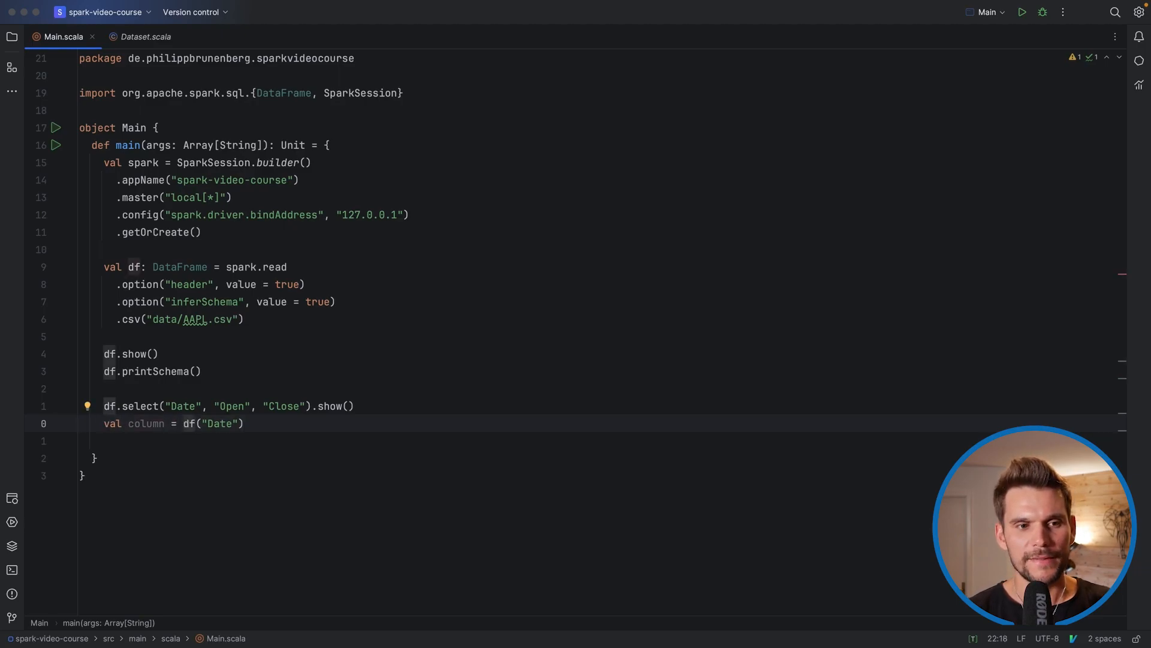
key(enter)
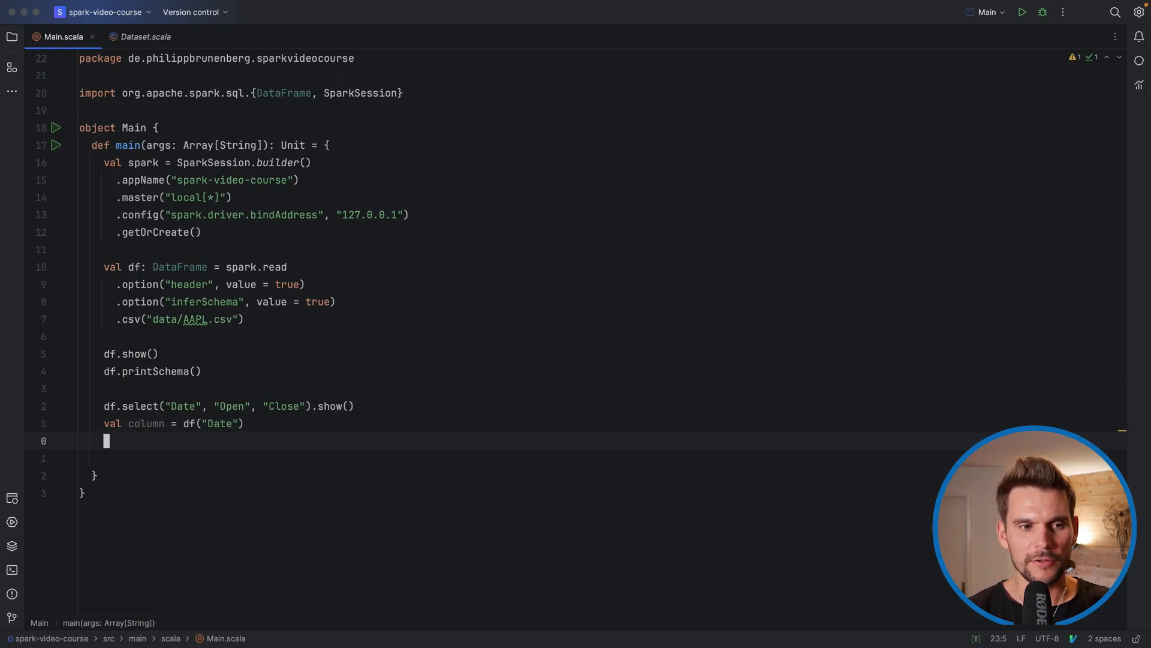
Reference the Date column as col("Date").
text(col())
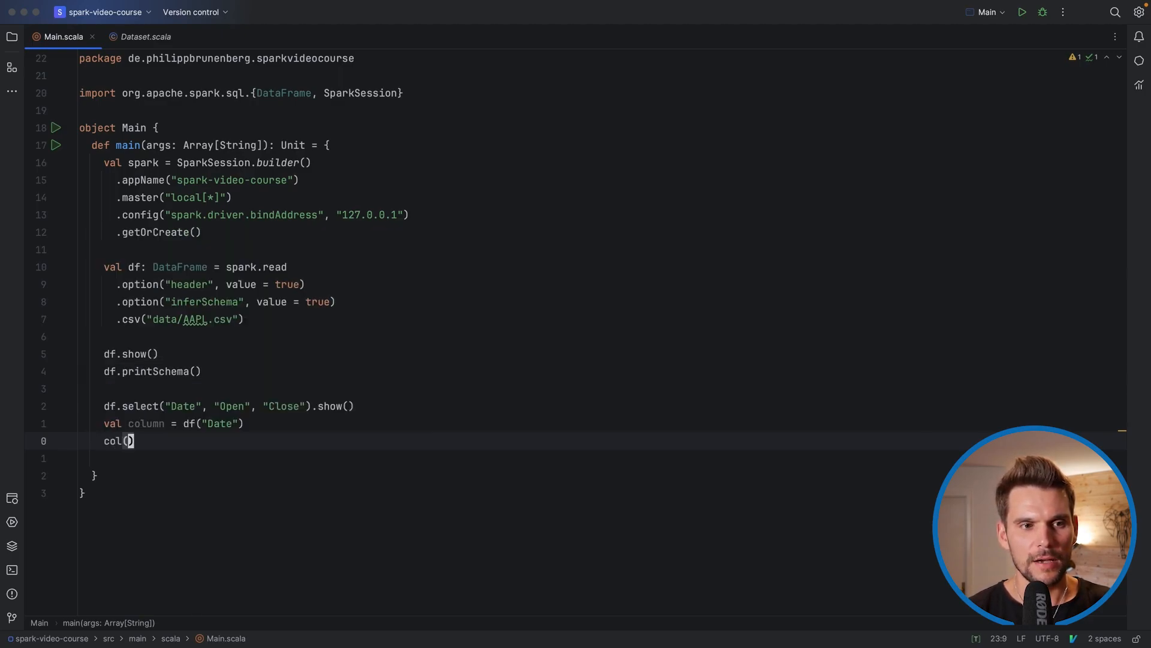
text(")
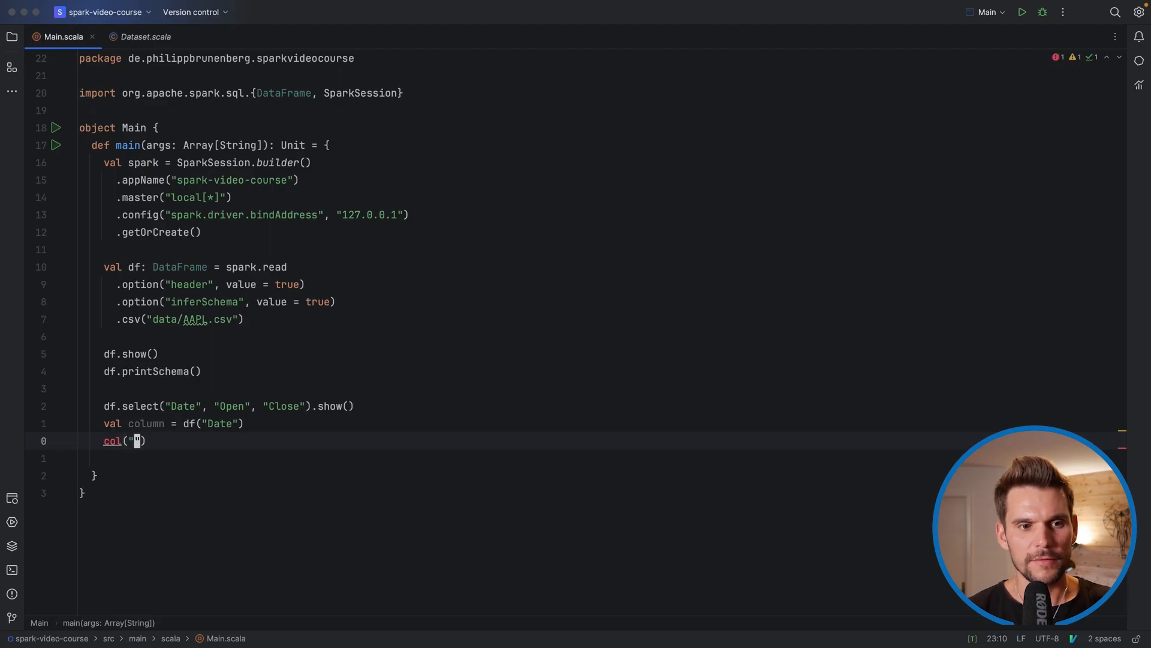
text(Date)
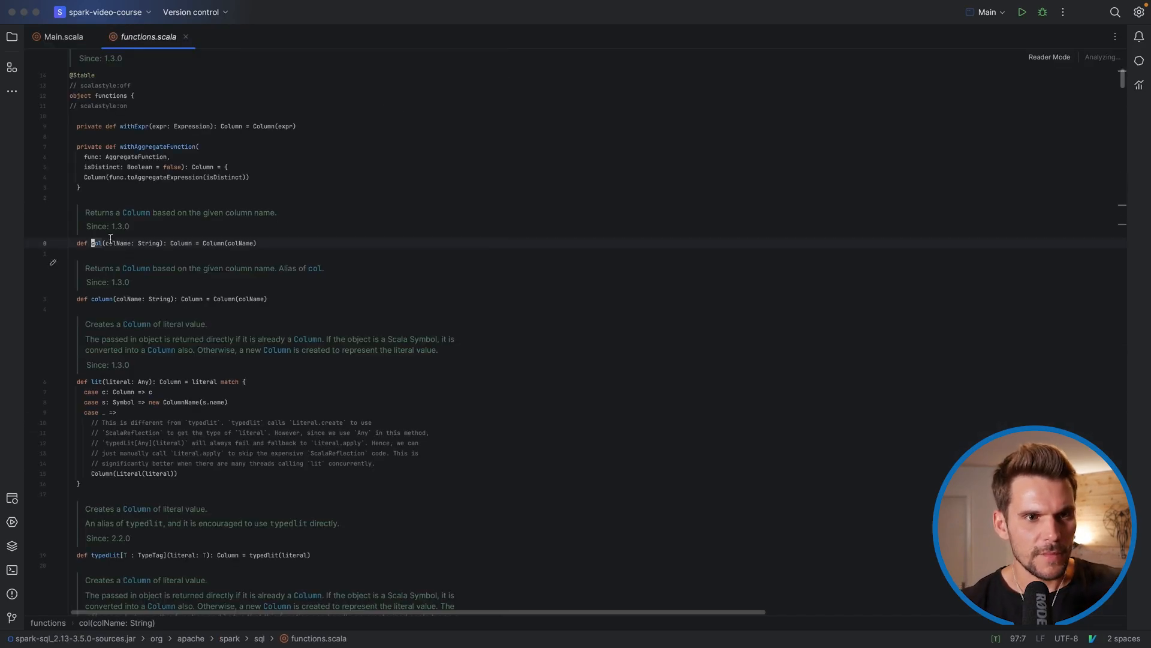
Highlight col's Column return type, then close the functions.scala source tab.
double_click(181, 243)
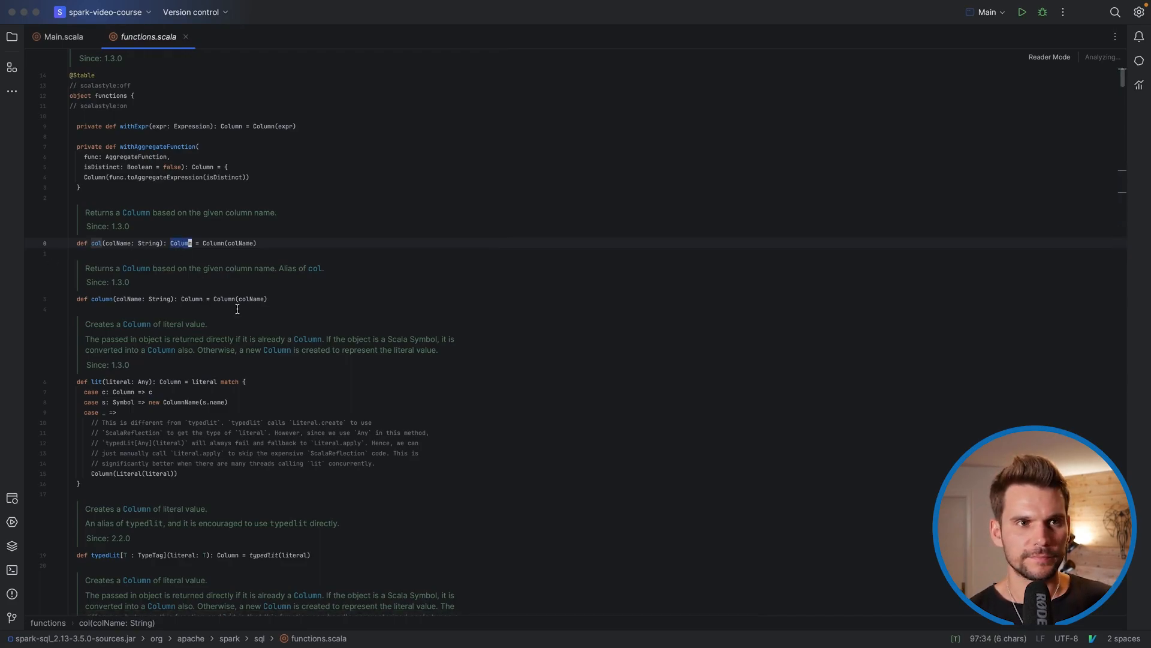
click(61, 37)
text(import spark.)
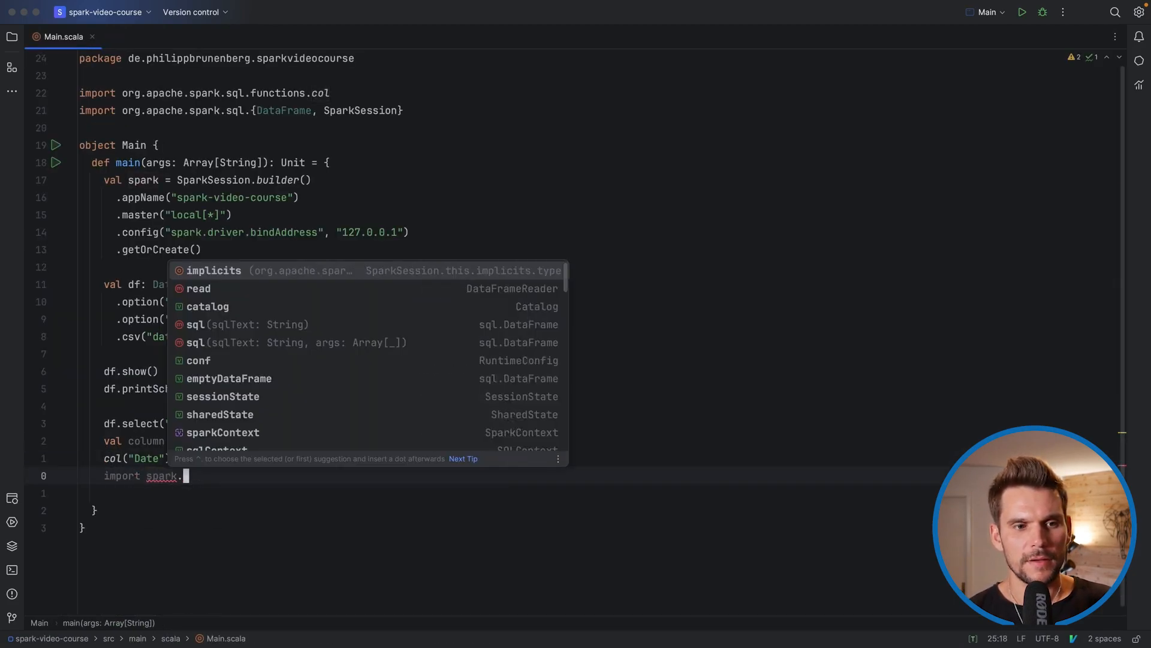
Add import spark.implicits._ and type $"Date" on the next line.
text(implicits._)
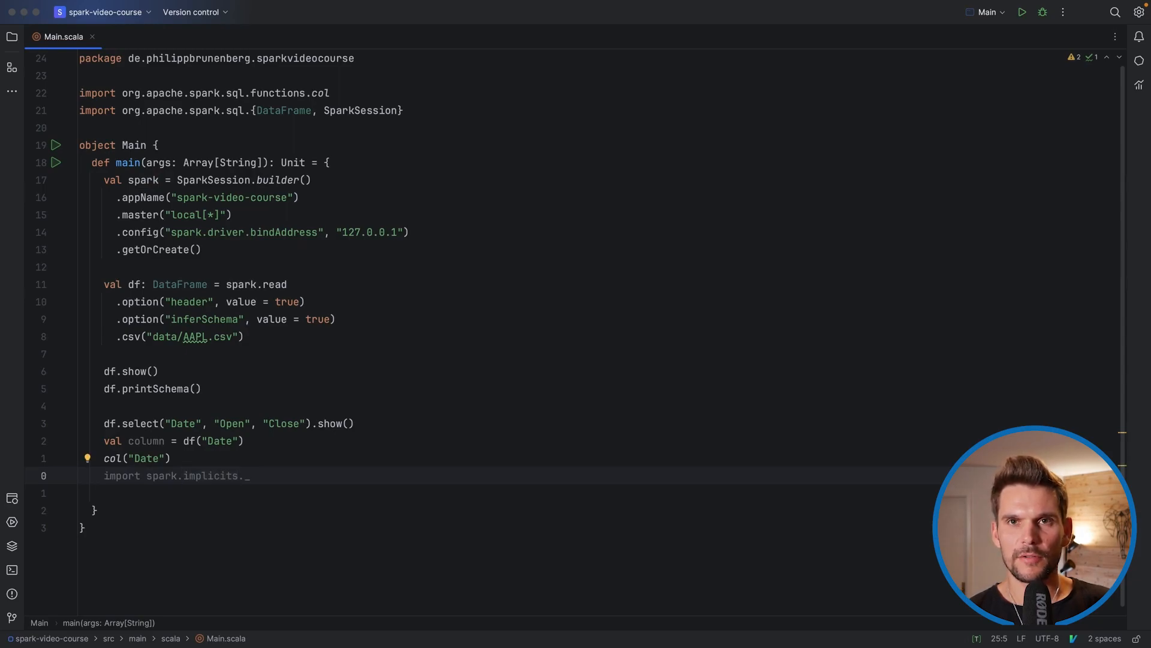
key(enter)
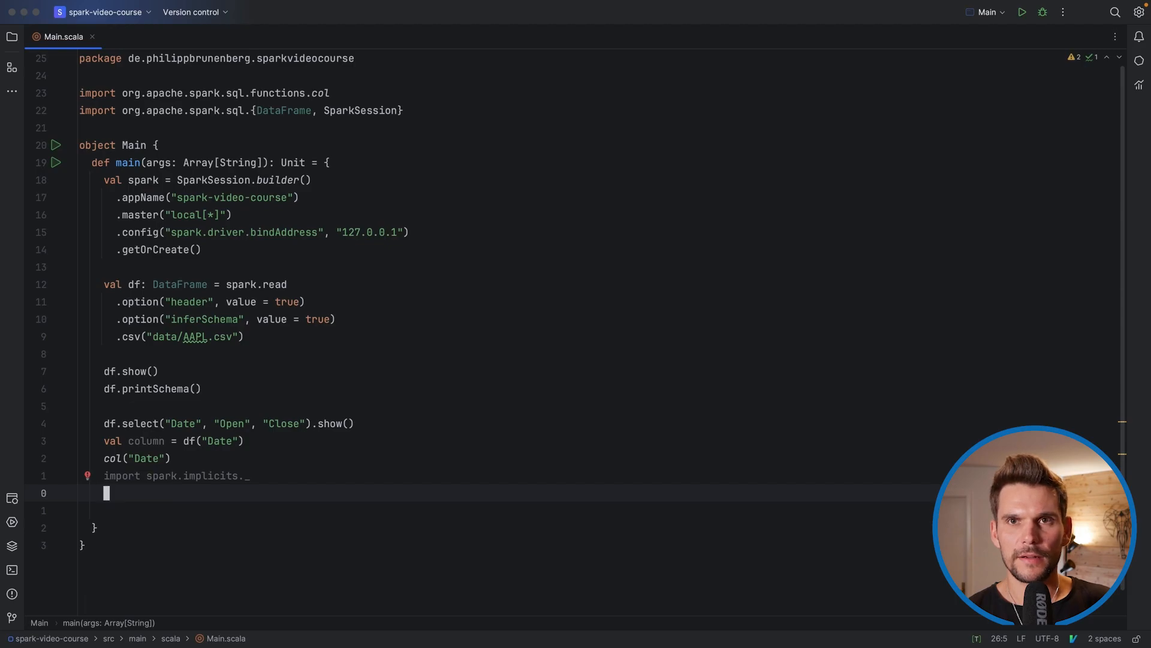
text($)
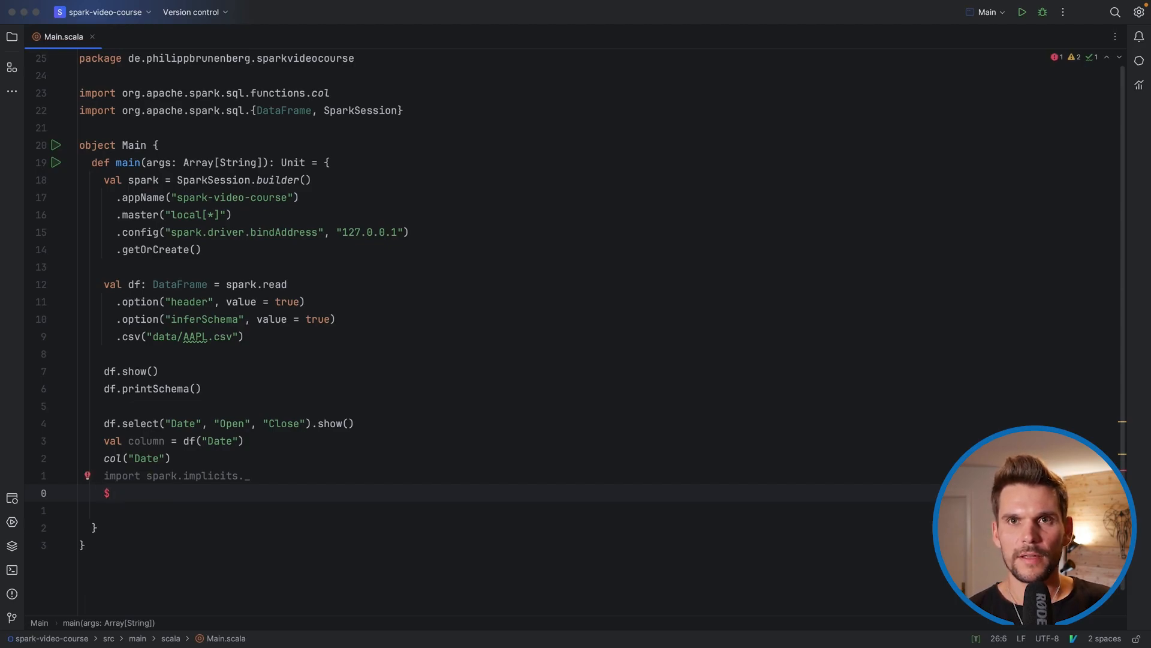
text(")
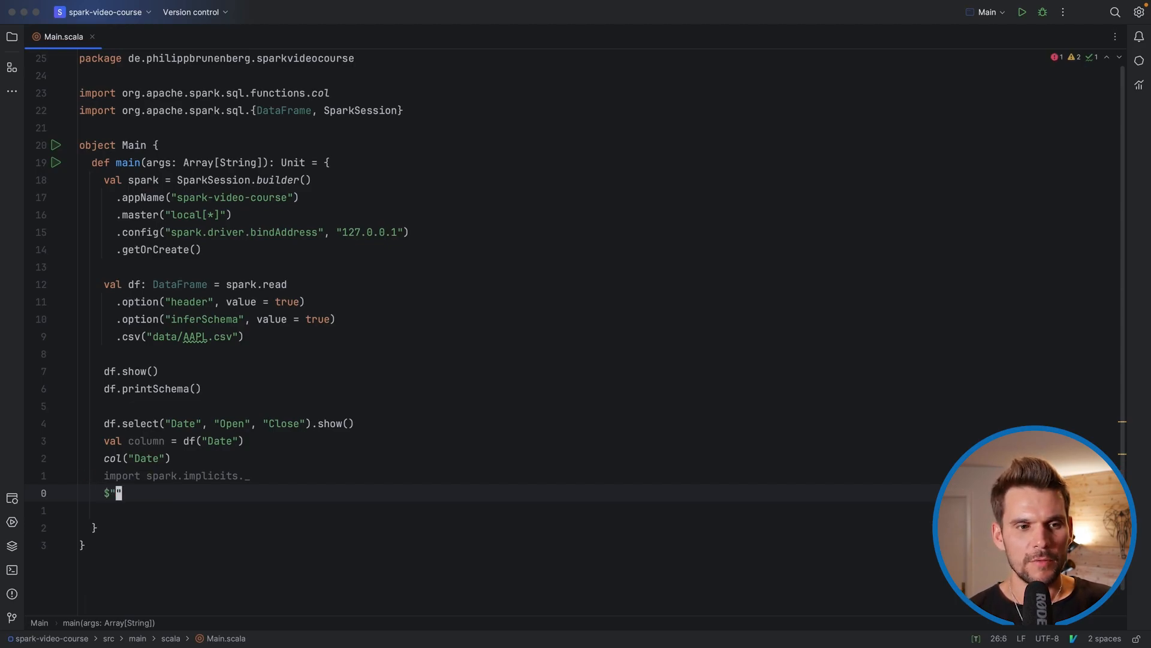
text(Date)
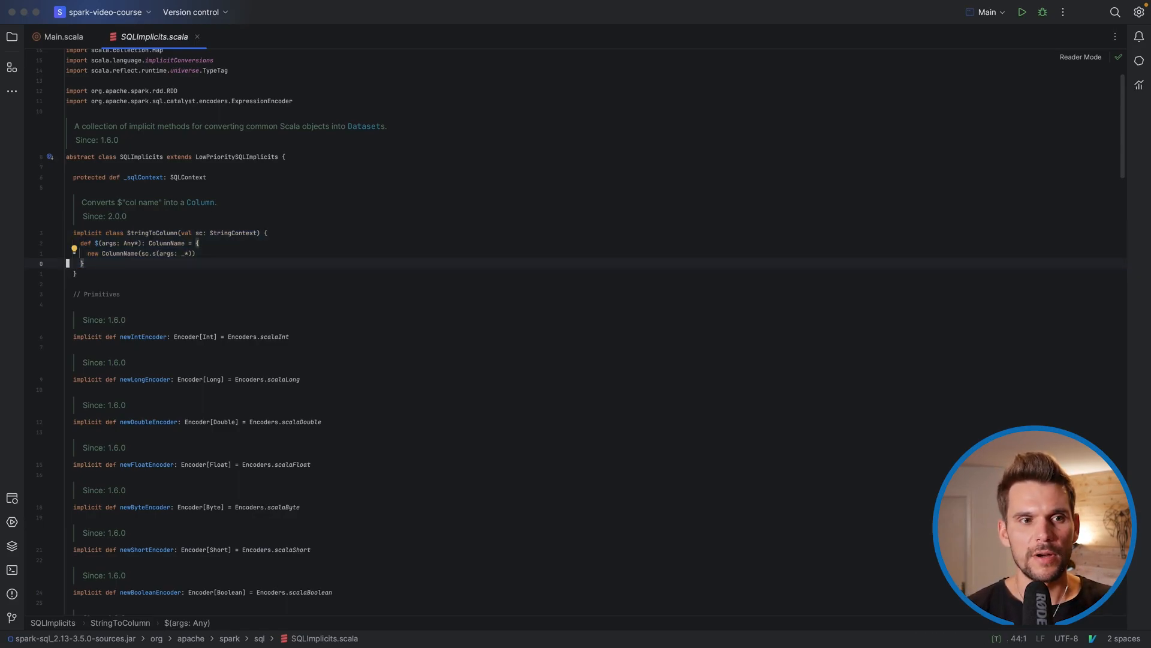
Return from SQLImplicits.scala's StringToColumn to the Main.scala tab.
click(63, 36)
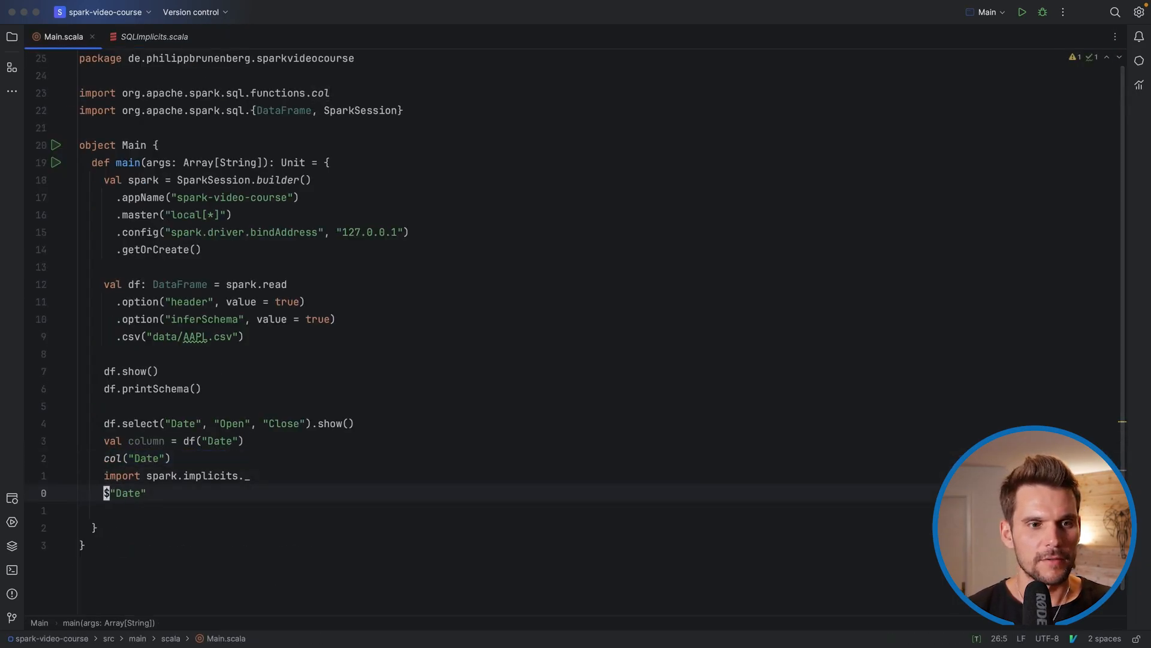
Close SQLImplicits.scala and write df.select(col("Date"), $"Open", df("Close")).show().
click(152, 36)
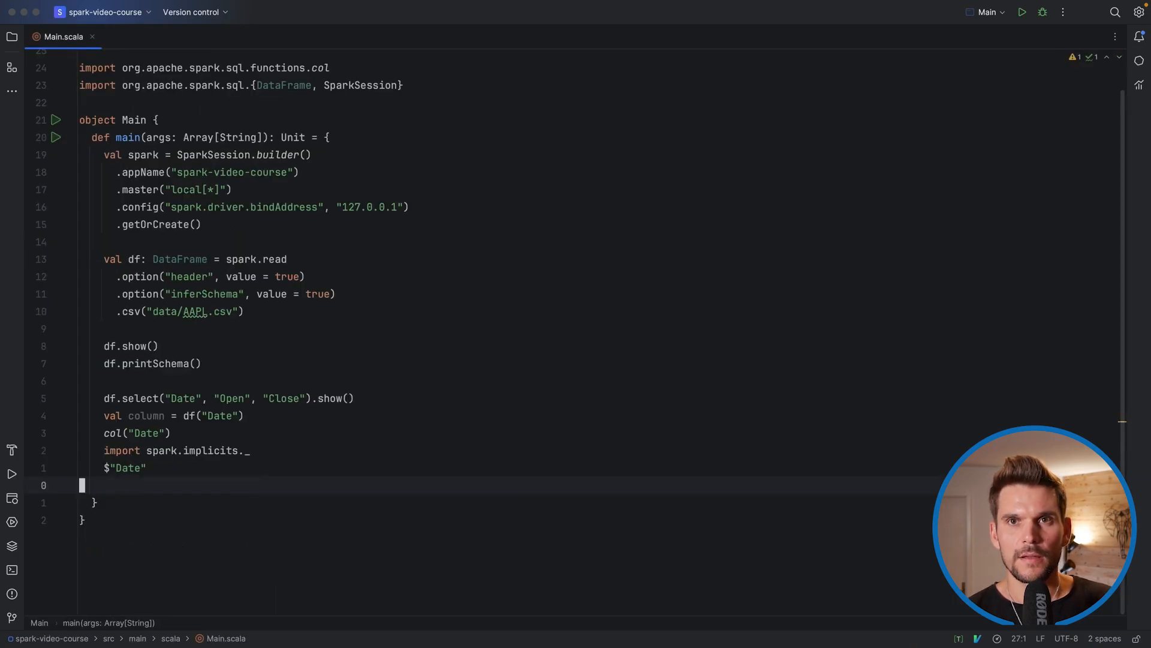
key(enter)
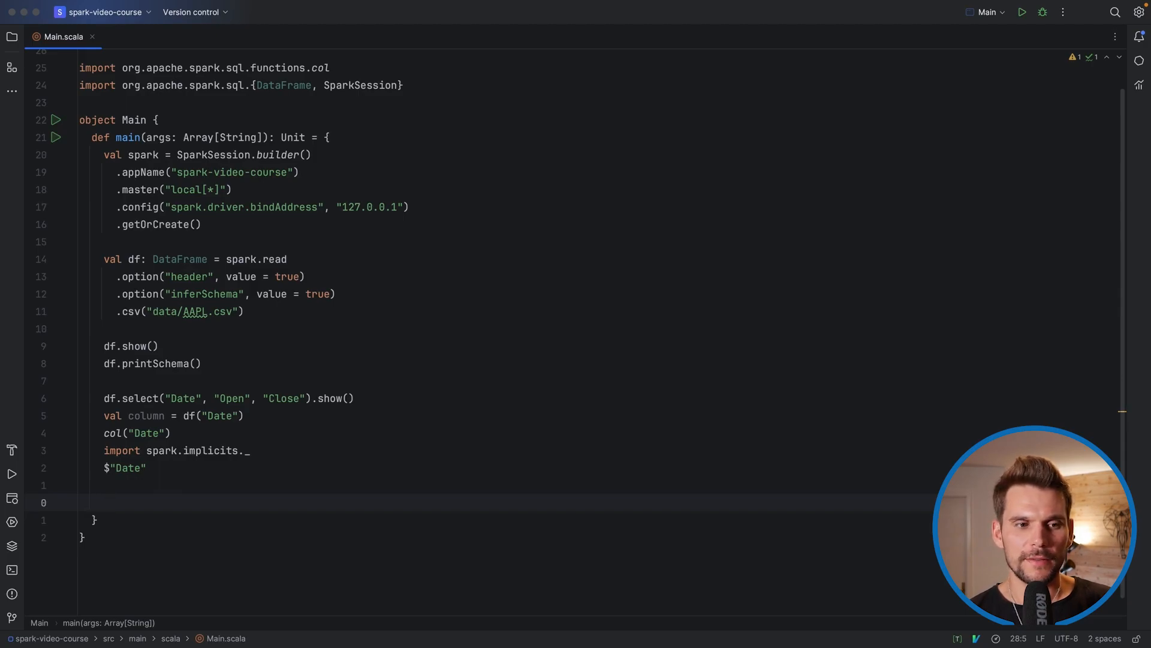
text(df)
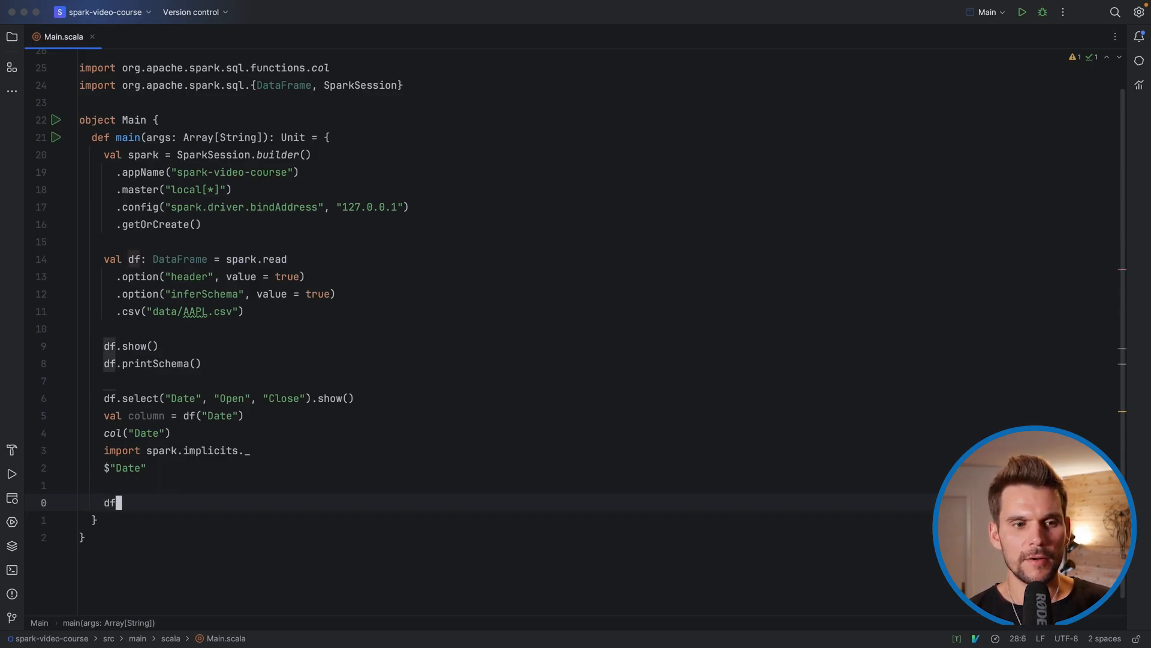
text(.select())
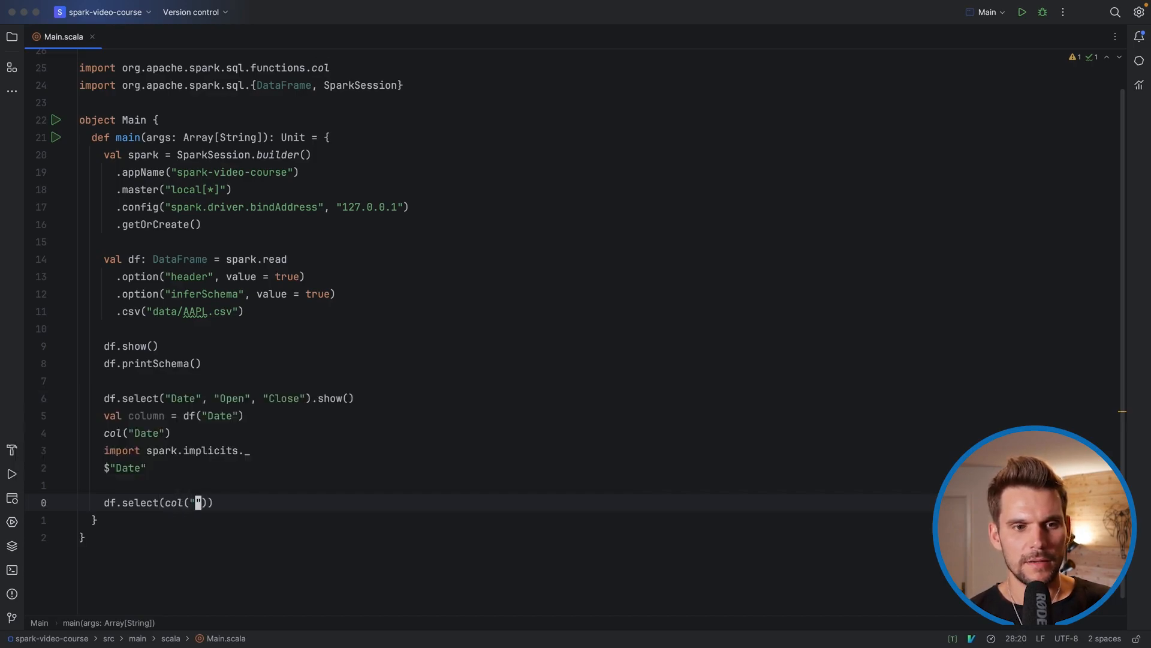
text(Date)
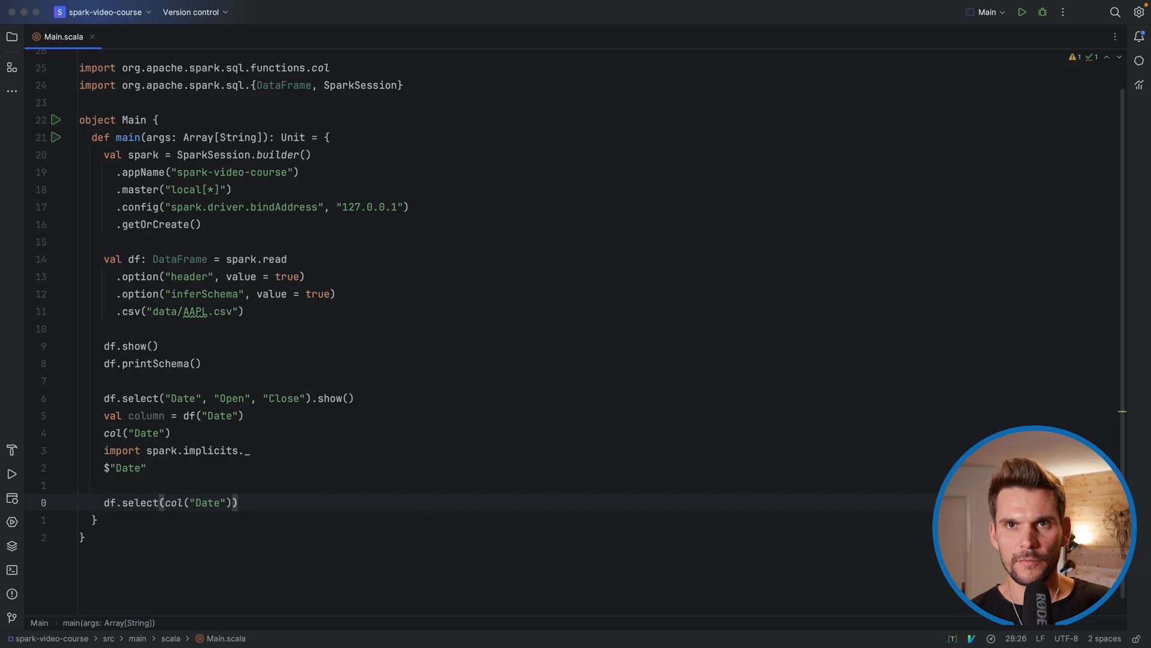
text(,)
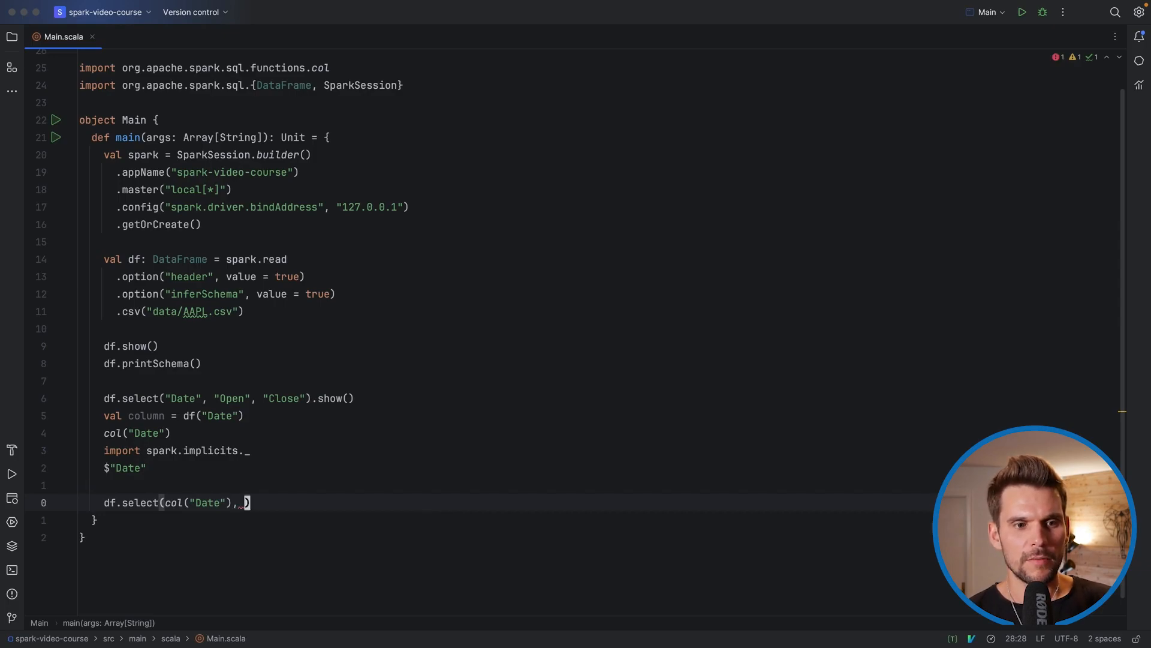
text($"")
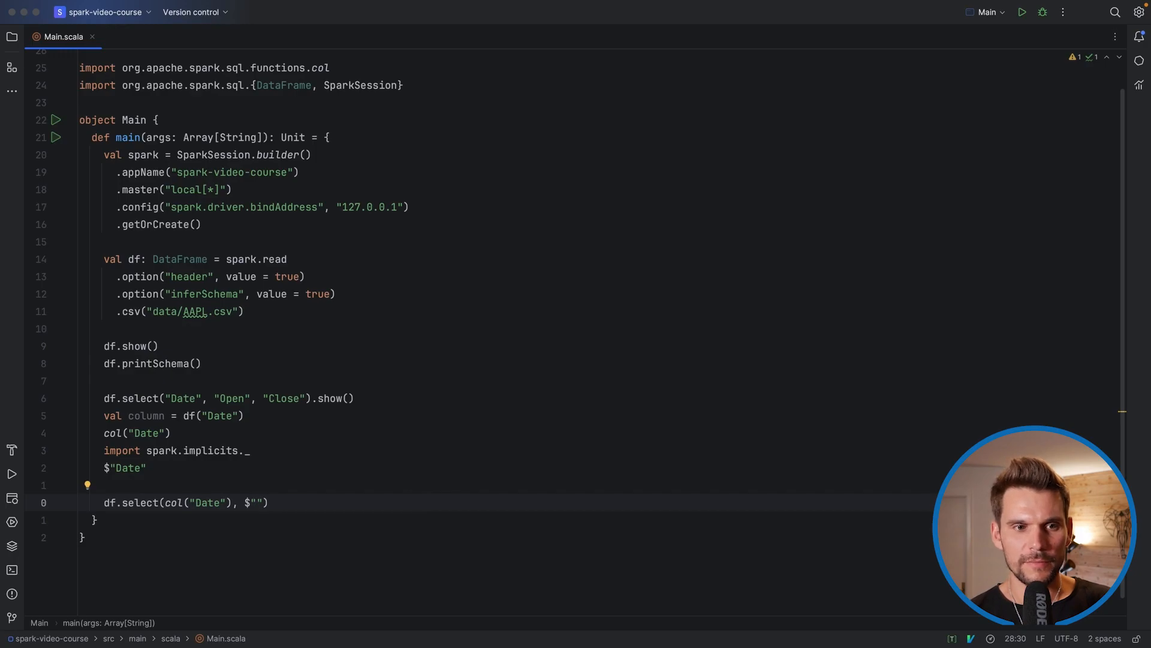
text(Open", df()
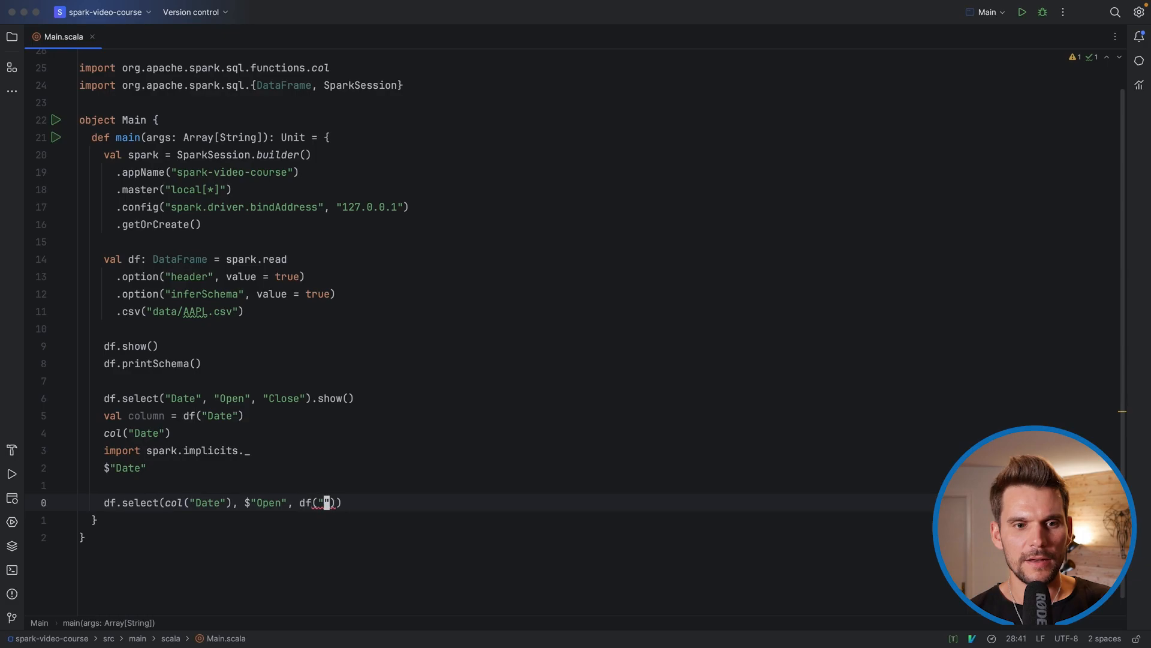
key(Backspace)
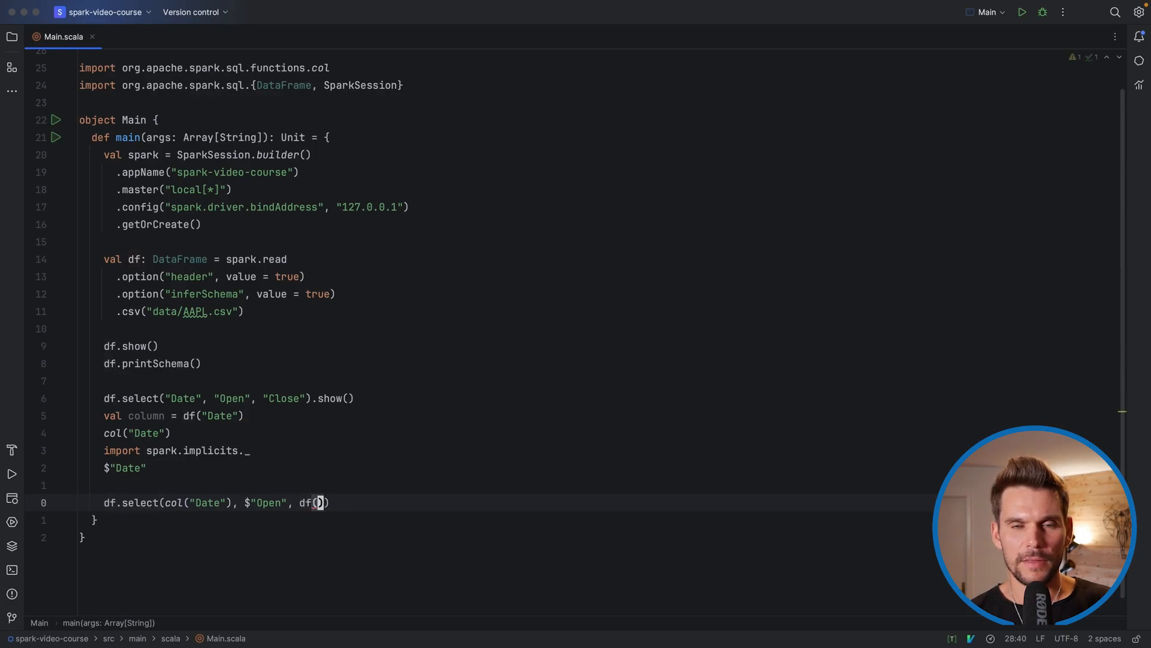
text(")
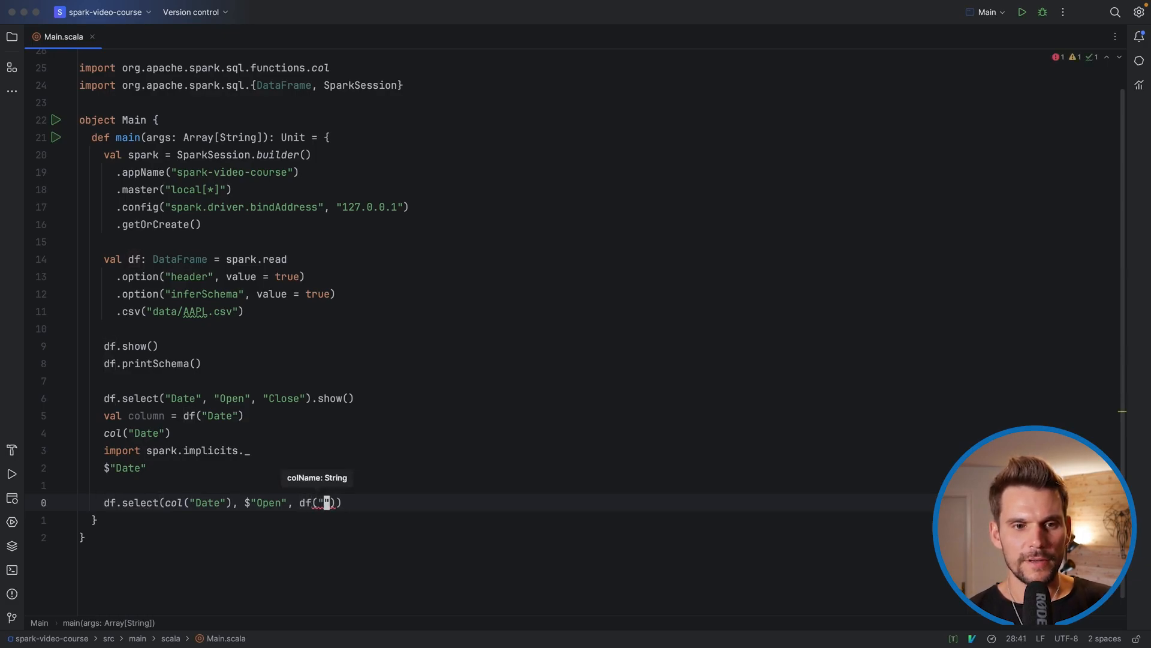
text(Close)
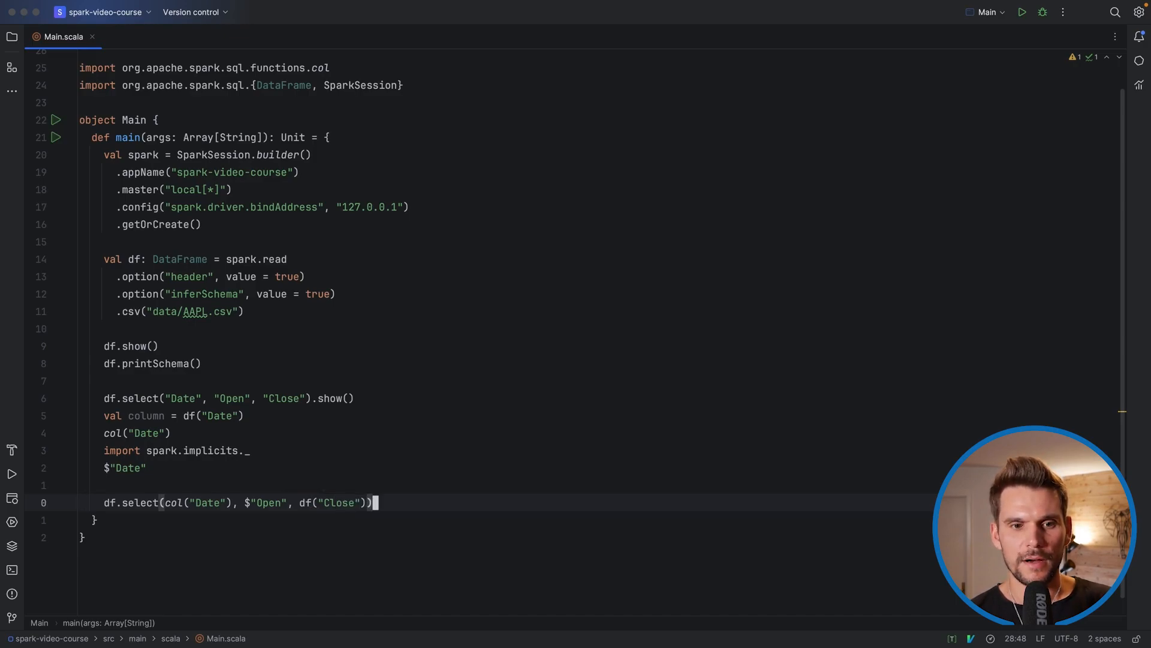
text(.show())
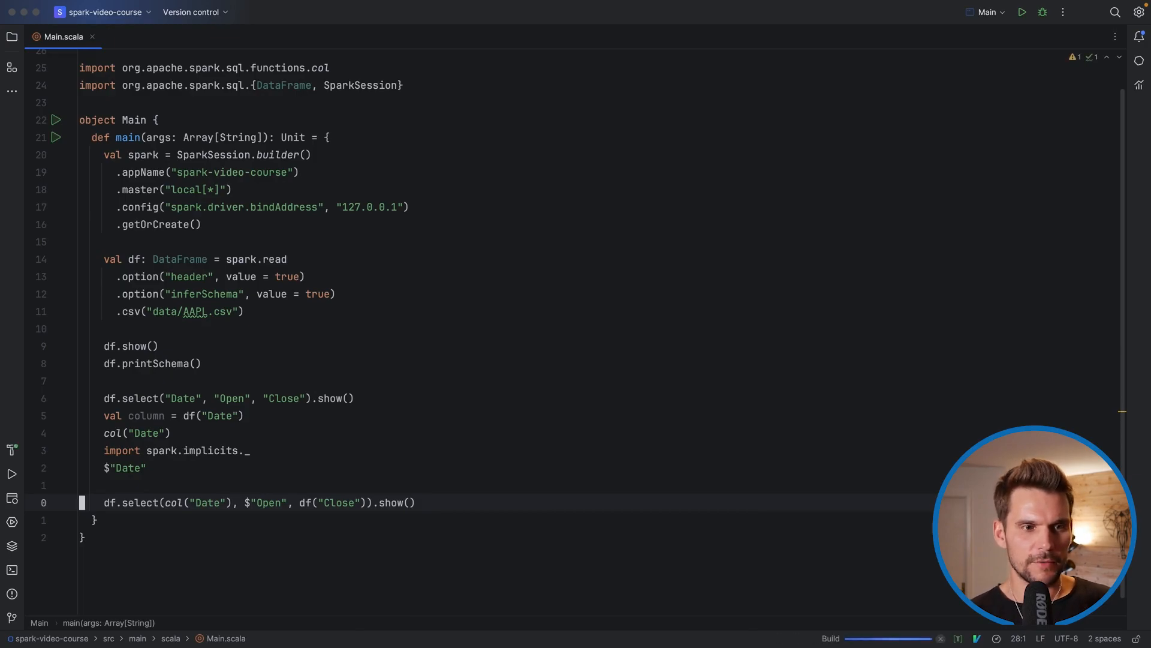
click(1020, 12)
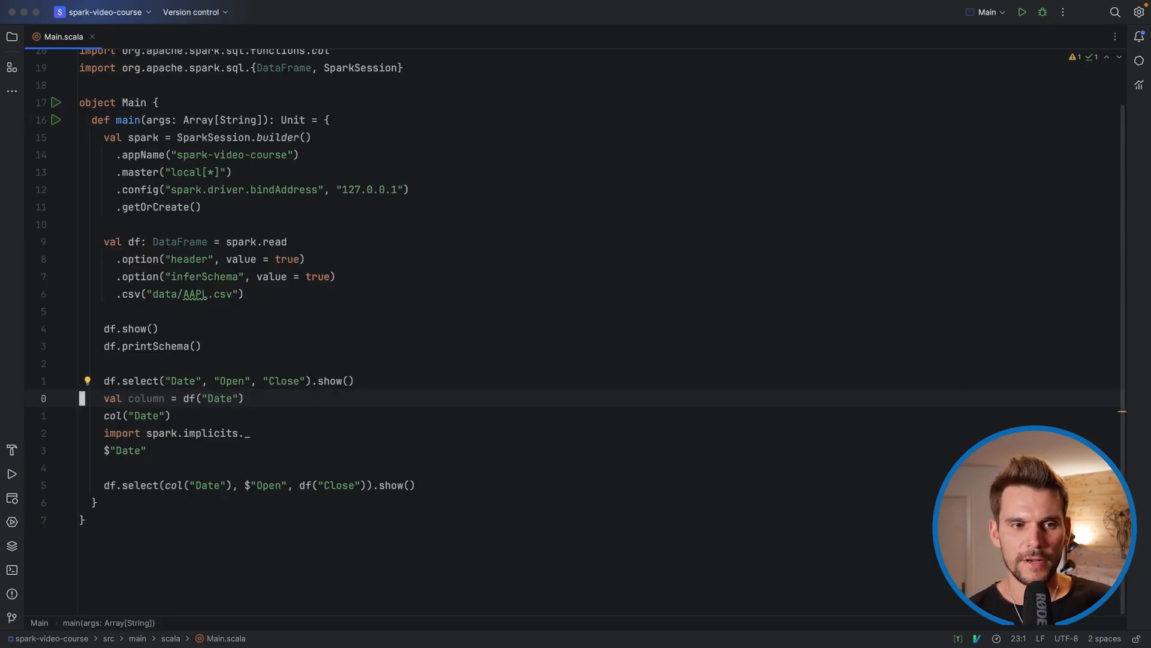
Use the column val for Date and add a copy passing plain "Date".
triple_click(174, 398)
text(umn)
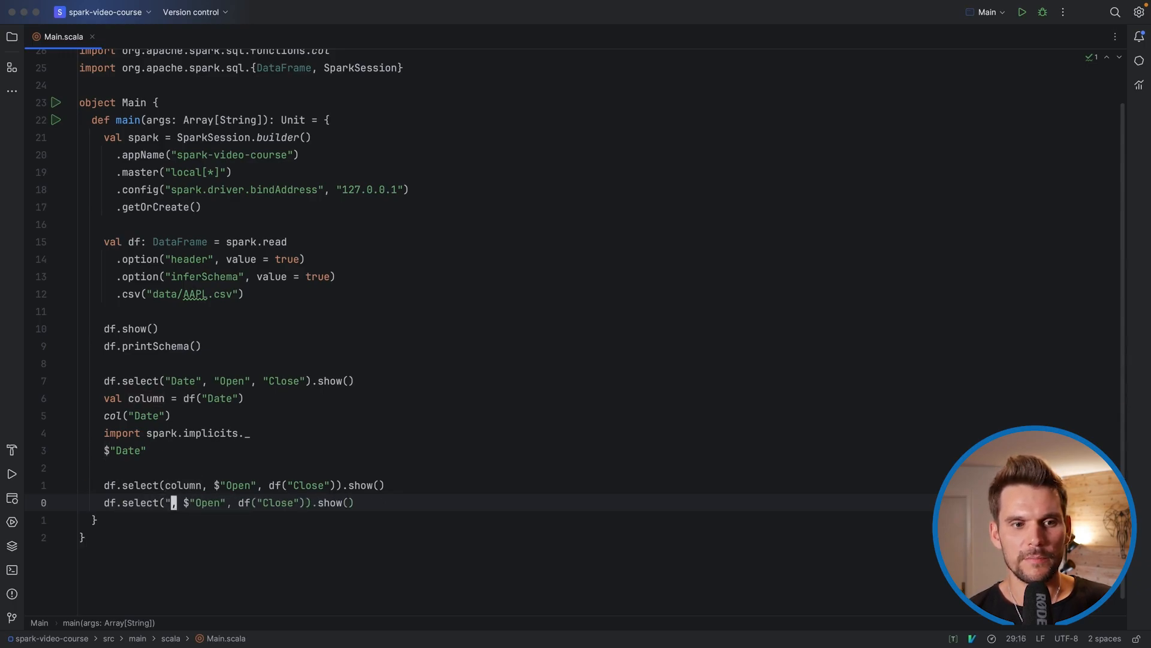
text(Date)
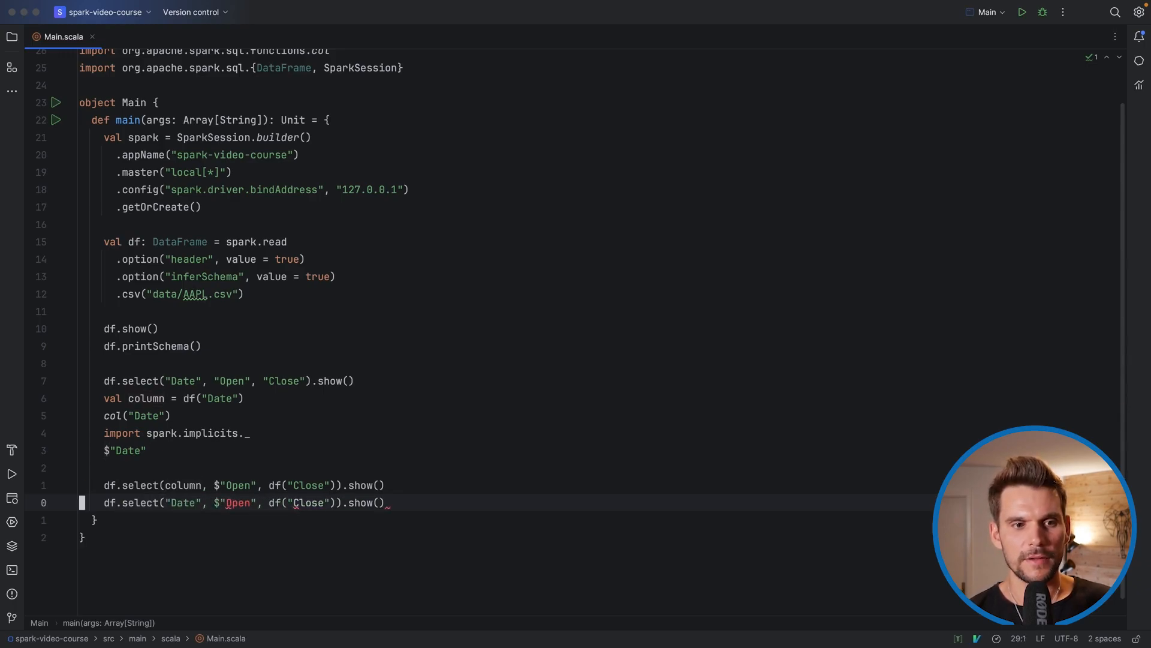